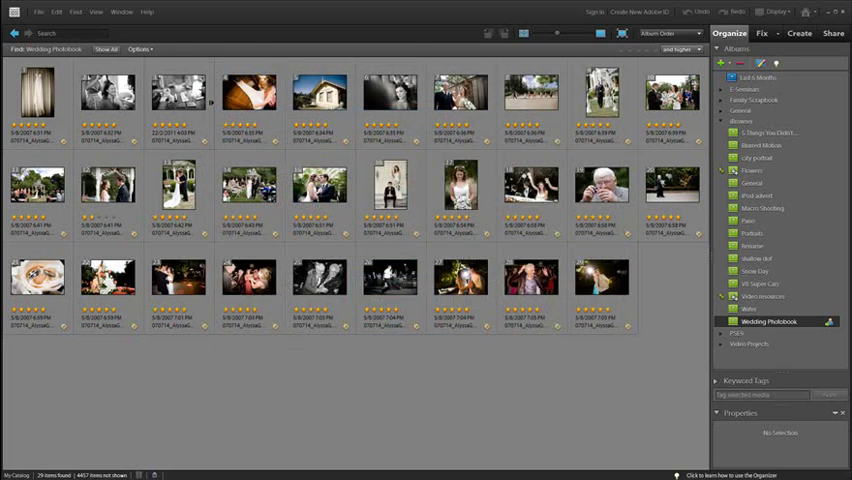
mouse_move(560, 390)
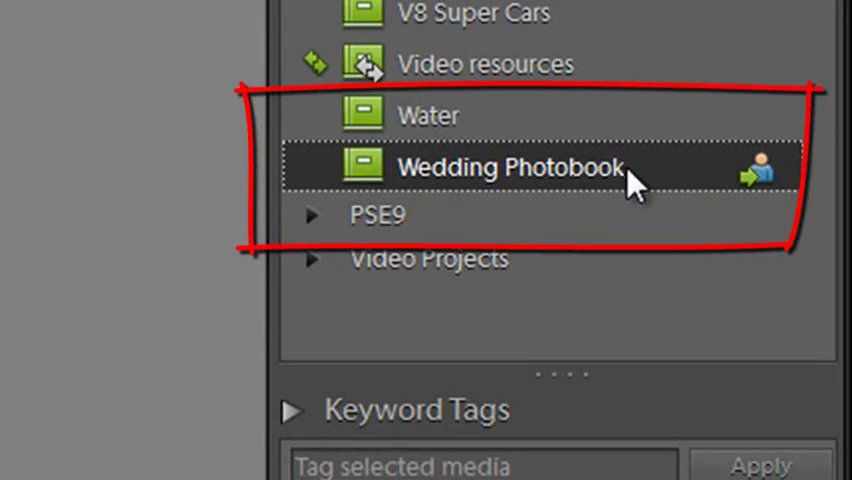
mouse_move(640, 178)
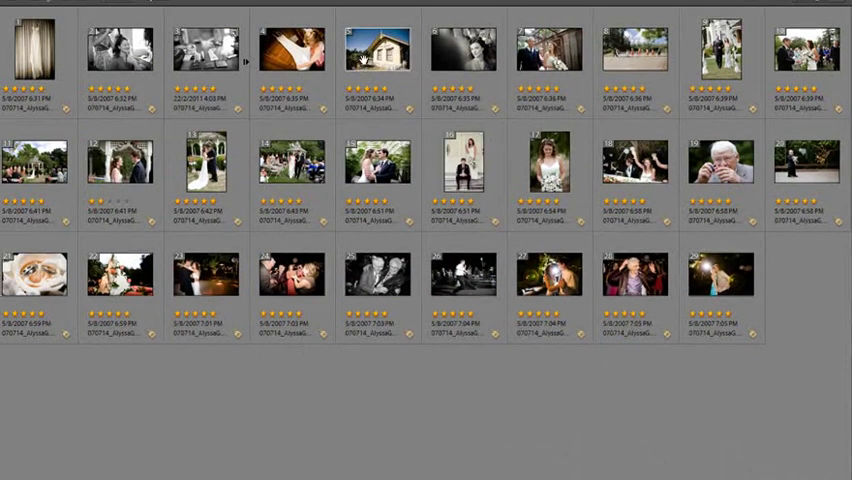
Open the bride's dress photo in the Editor and start a Scenic Landscape black-and-white conversion.
click(378, 48)
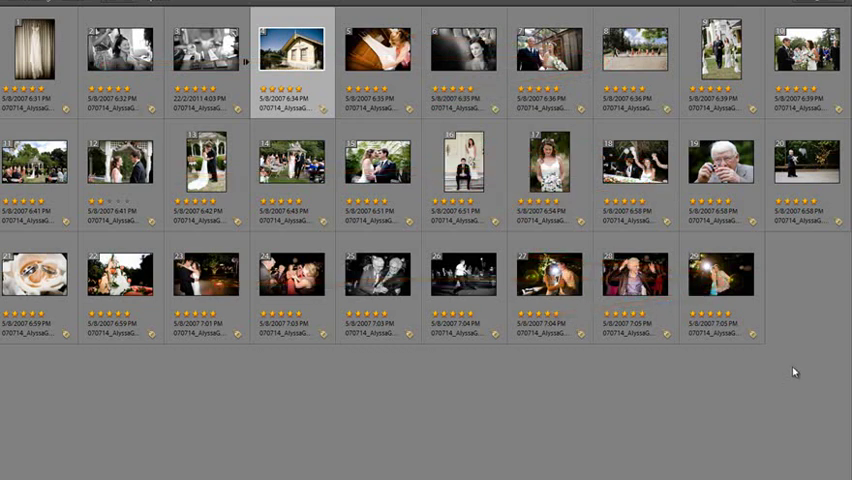
click(292, 60)
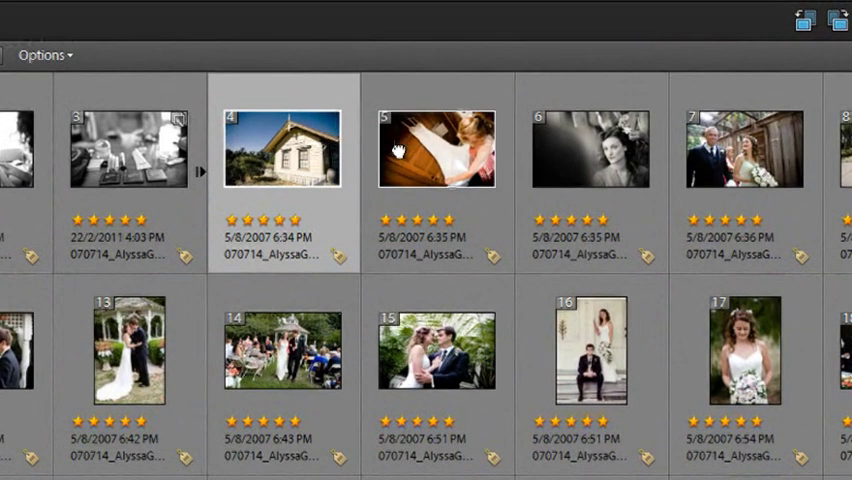
click(436, 148)
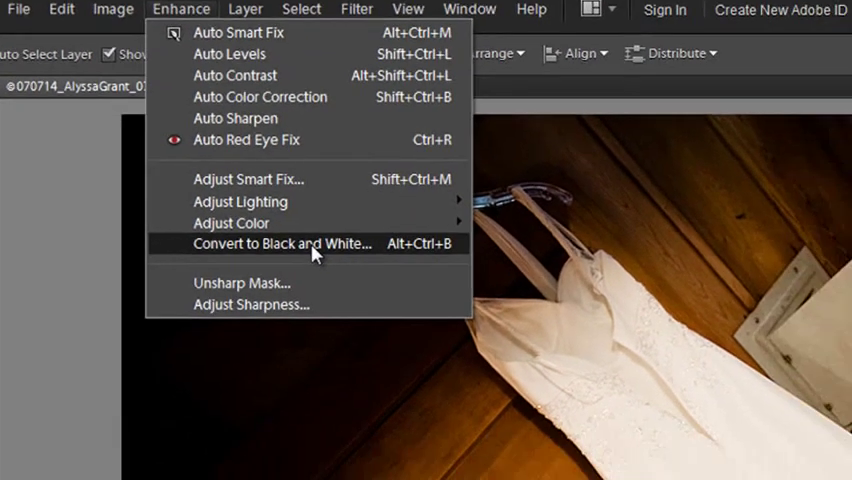
click(282, 244)
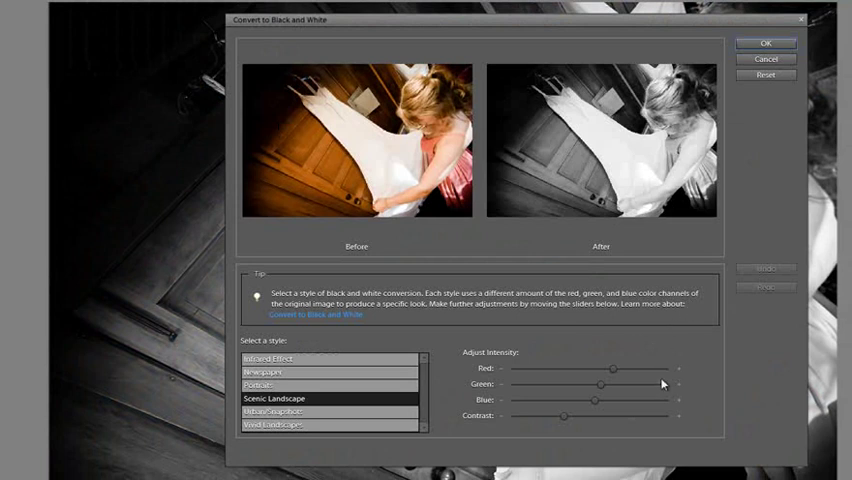
mouse_move(752, 30)
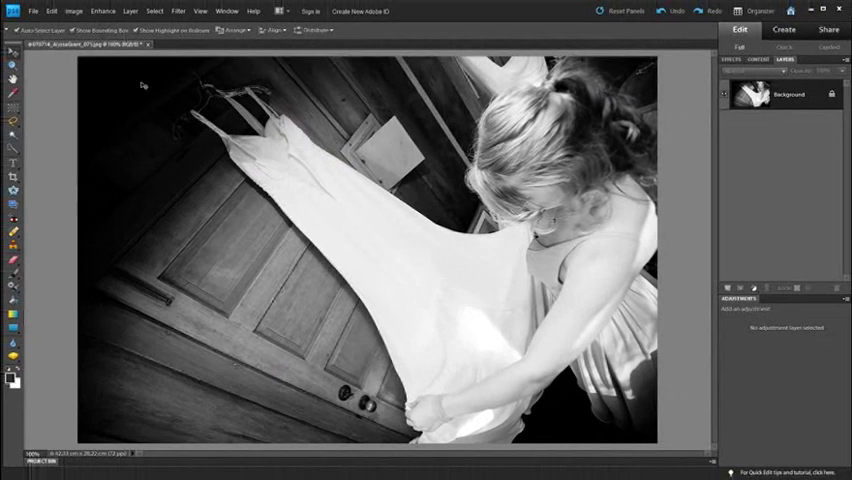
Save the converted photo as a quality-12 JPEG in a version set with the original.
click(34, 12)
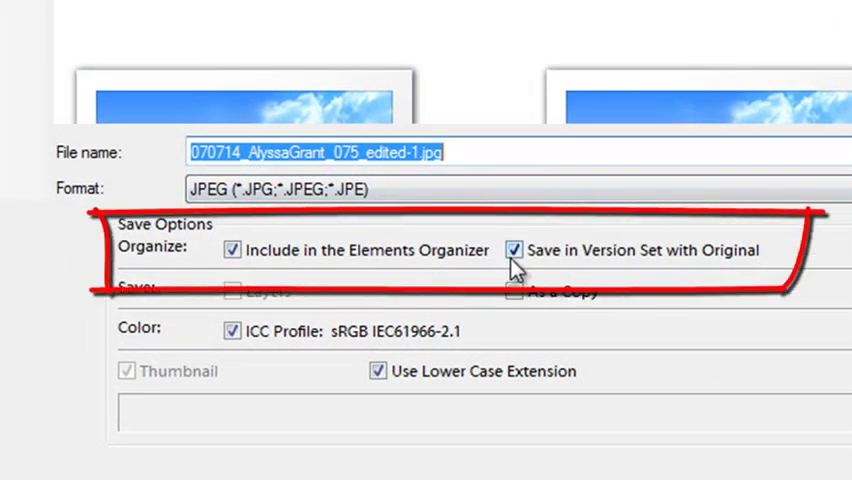
mouse_move(474, 268)
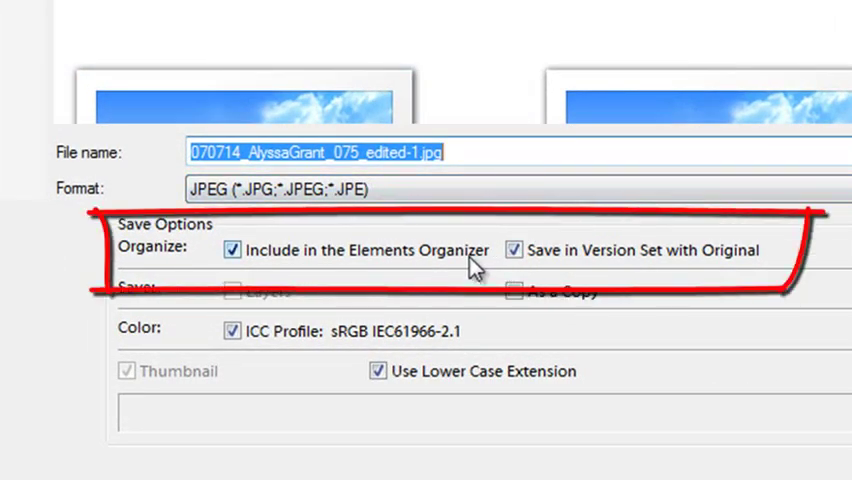
mouse_move(520, 278)
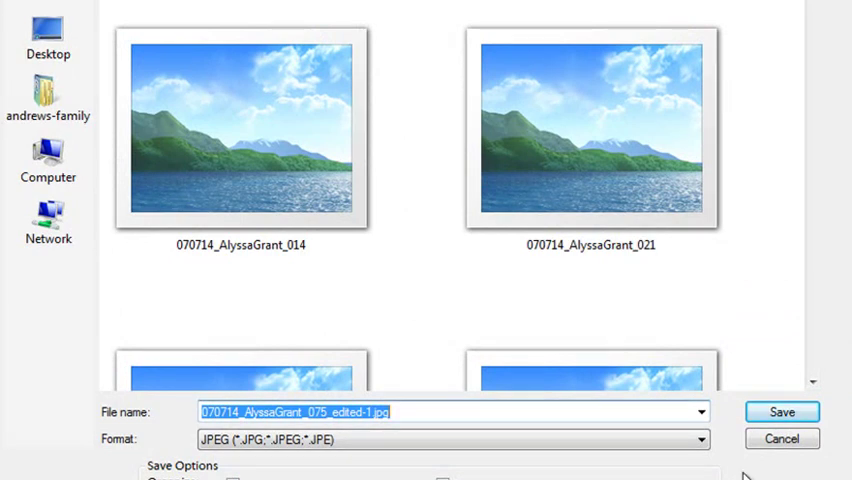
click(782, 412)
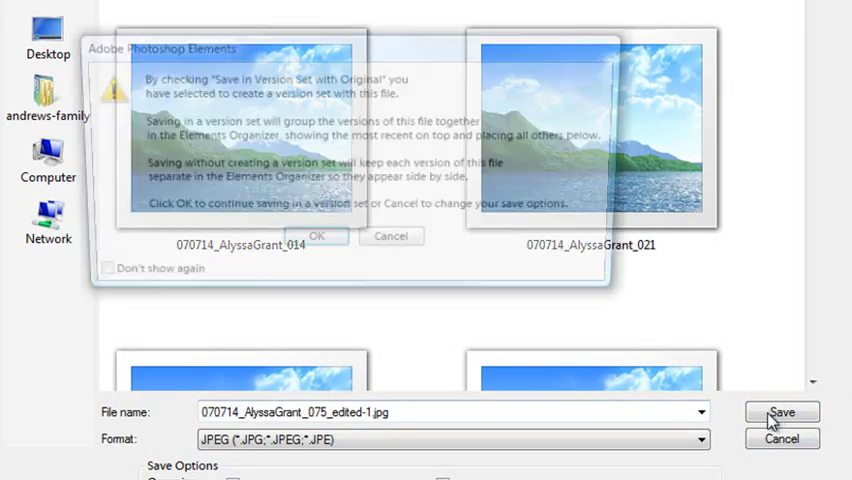
click(316, 236)
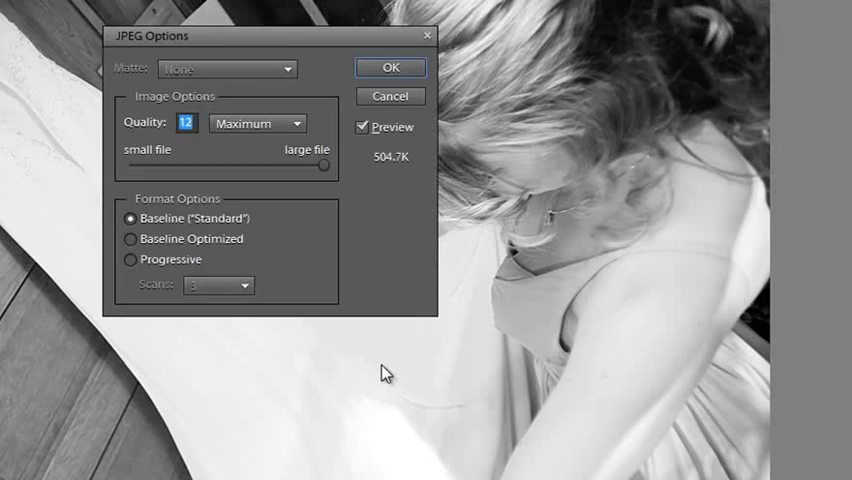
mouse_move(320, 98)
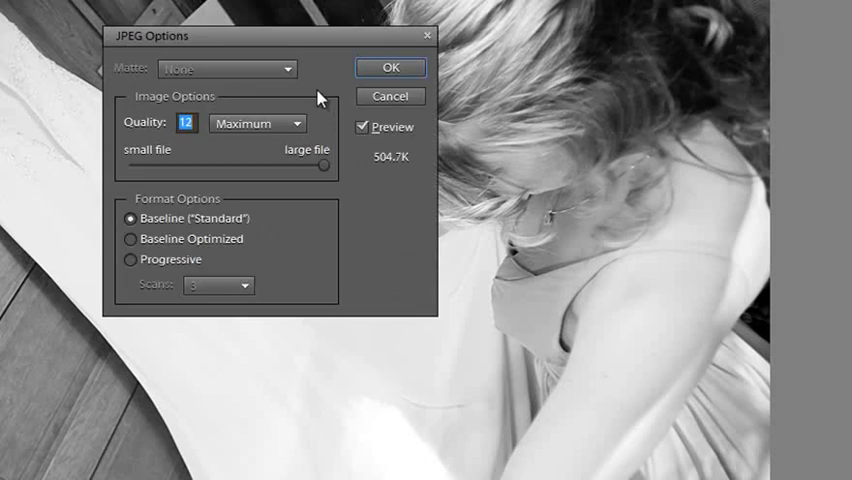
mouse_move(348, 210)
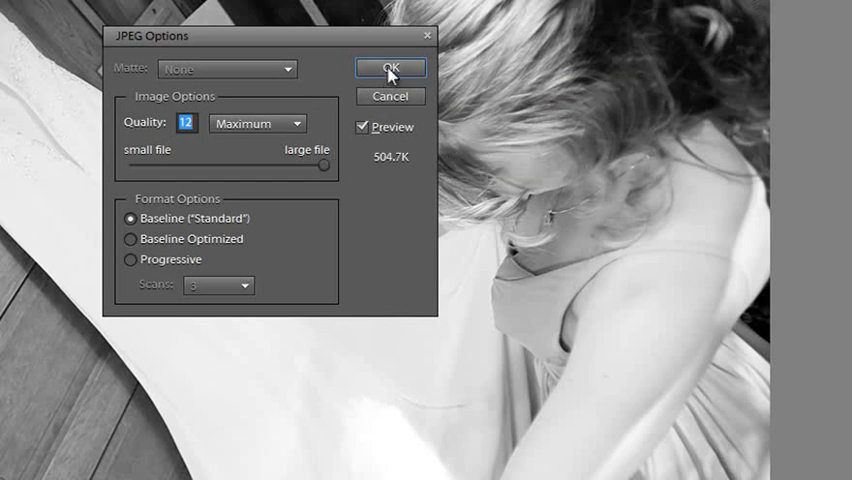
click(390, 68)
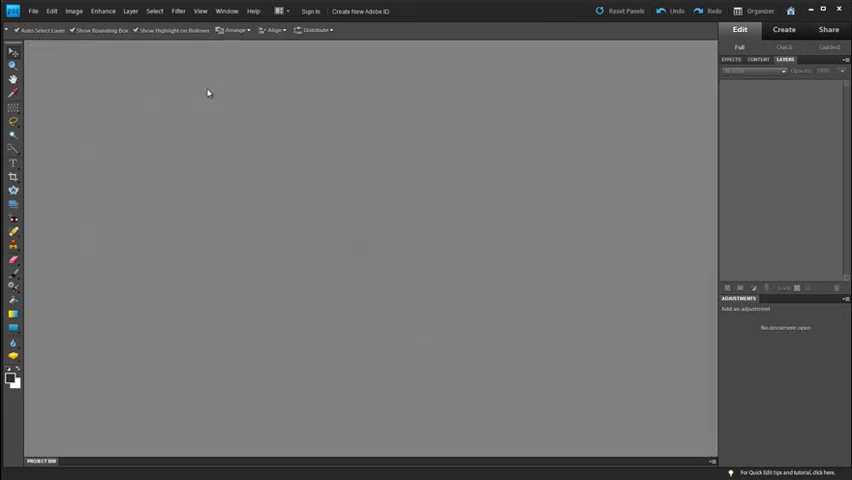
Return to the Organizer to see the black-and-white bride photo in the album.
click(800, 12)
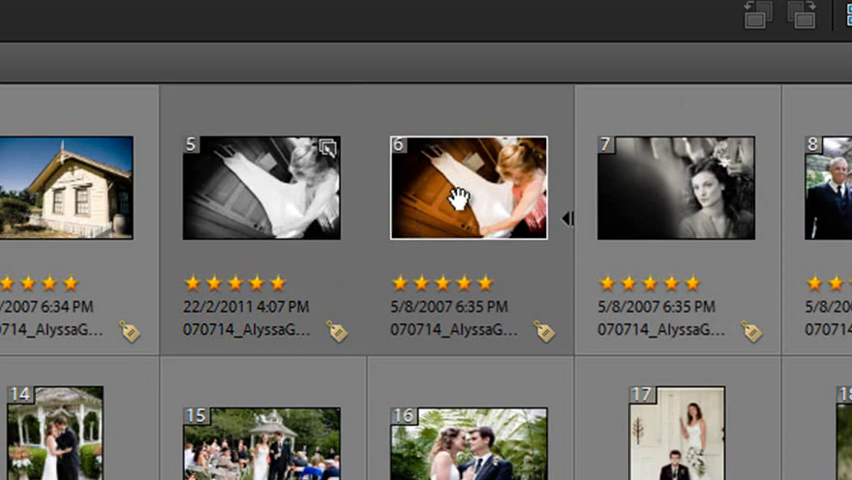
mouse_move(564, 228)
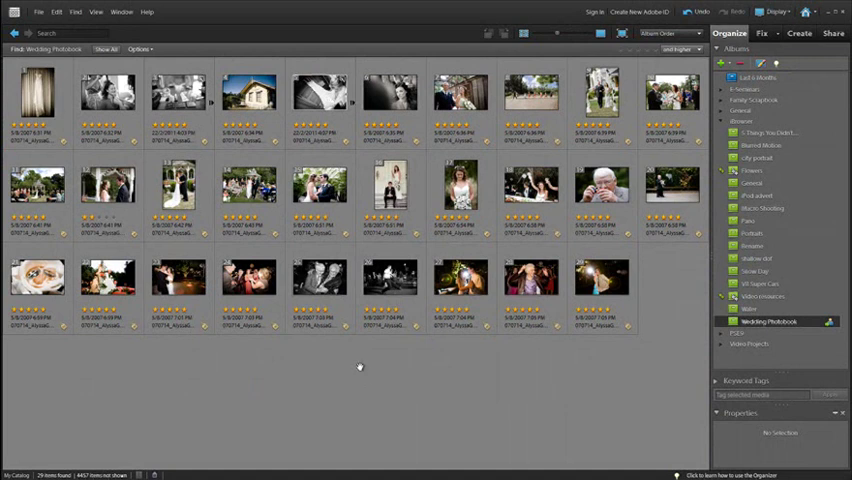
mouse_move(334, 24)
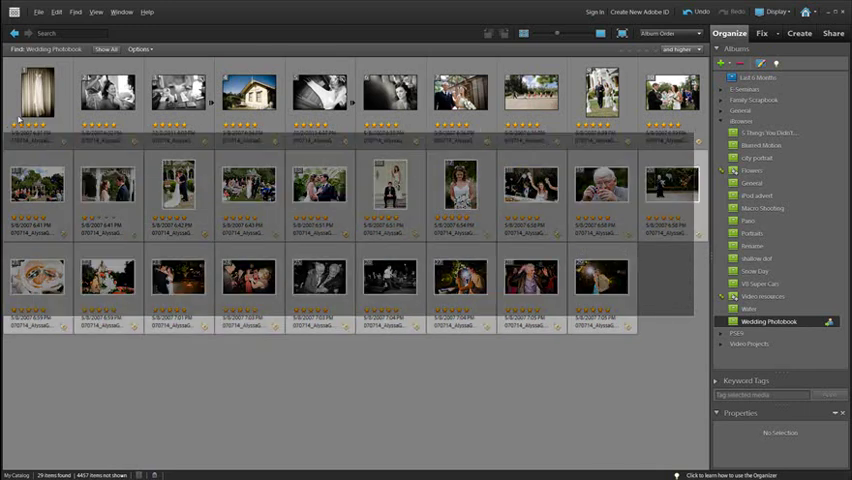
key(ctrl+a)
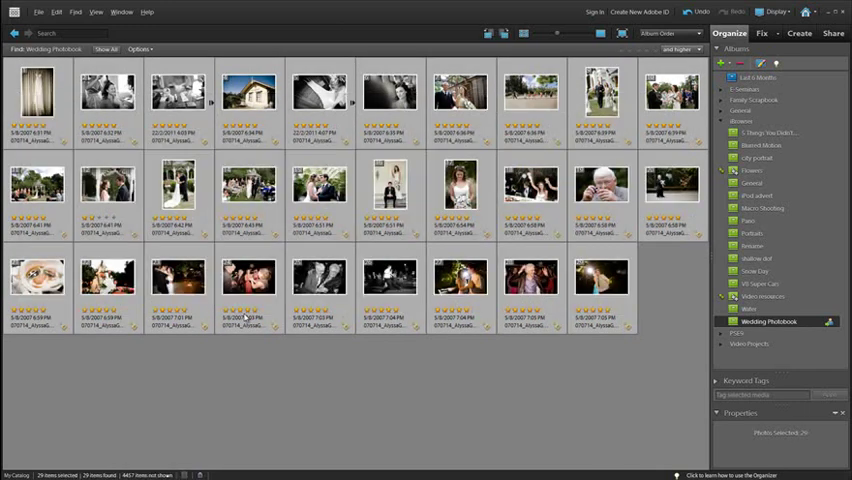
click(36, 90)
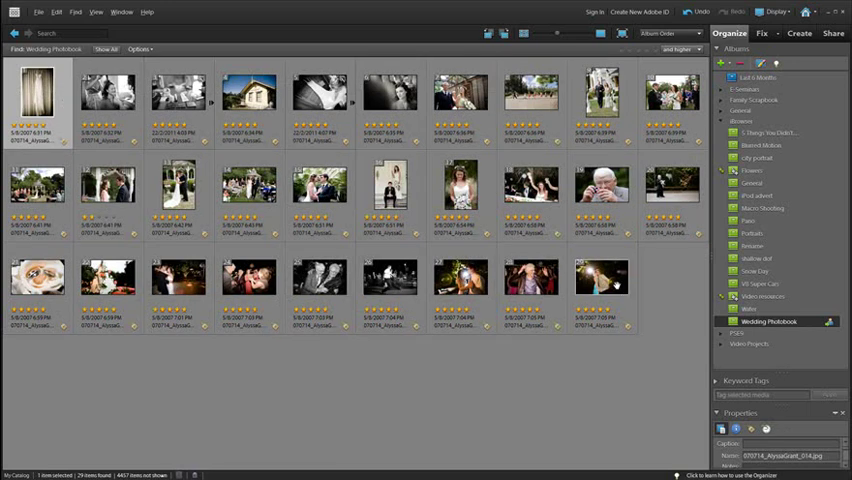
key(ctrl+a)
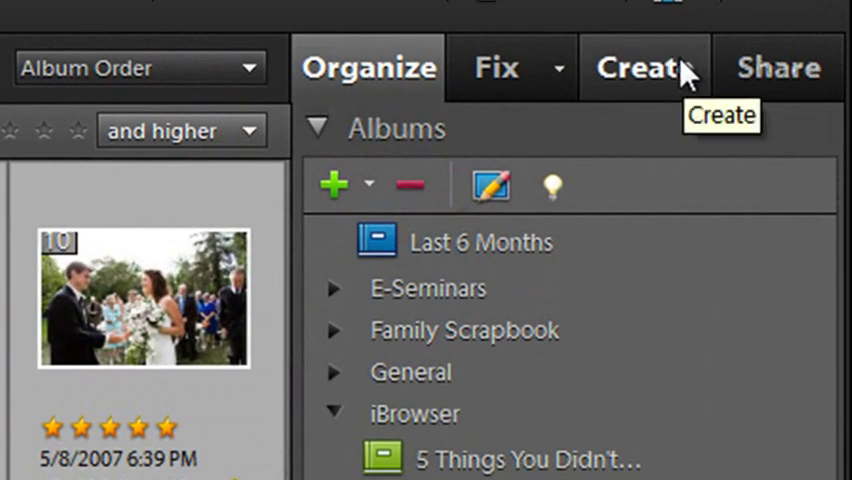
Start a new Photo Book project from the Create tab.
click(644, 68)
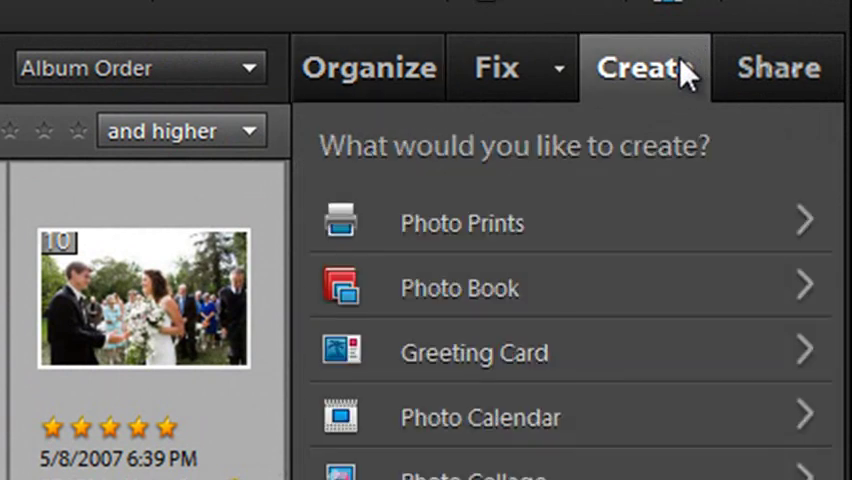
mouse_move(680, 288)
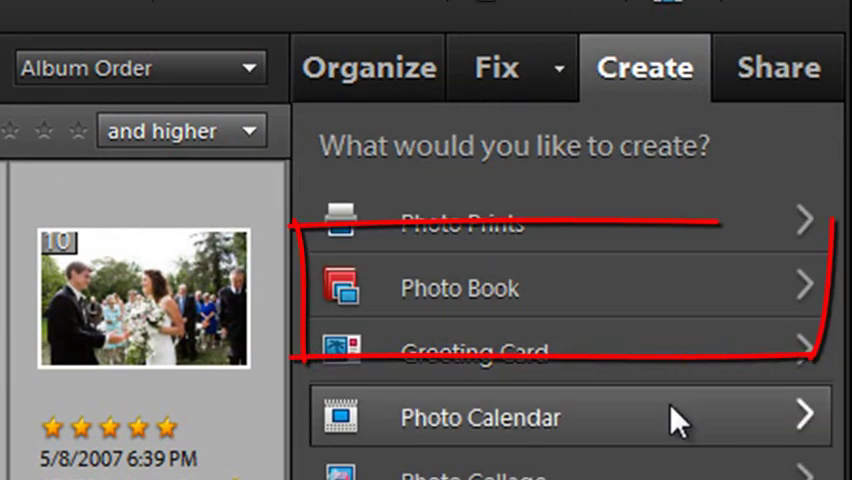
mouse_move(670, 348)
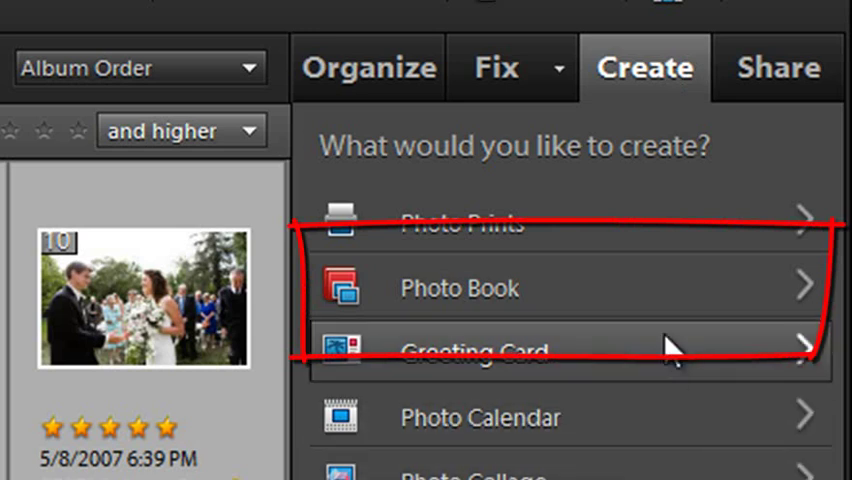
mouse_move(670, 300)
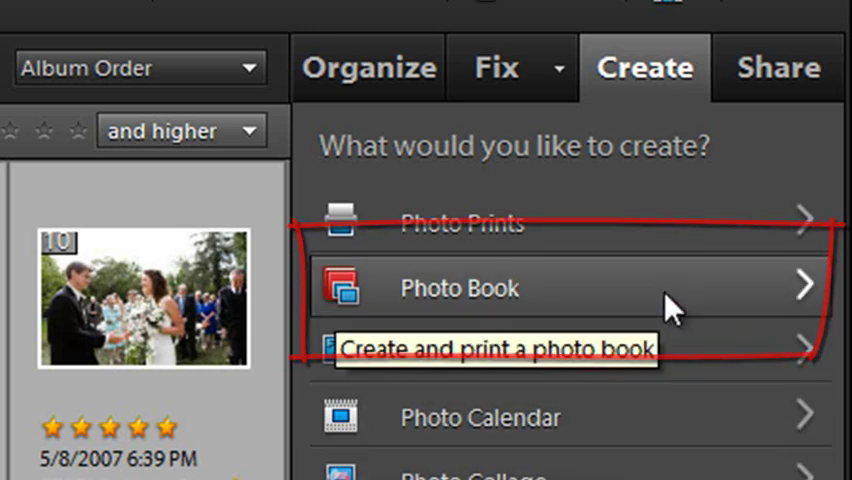
click(458, 288)
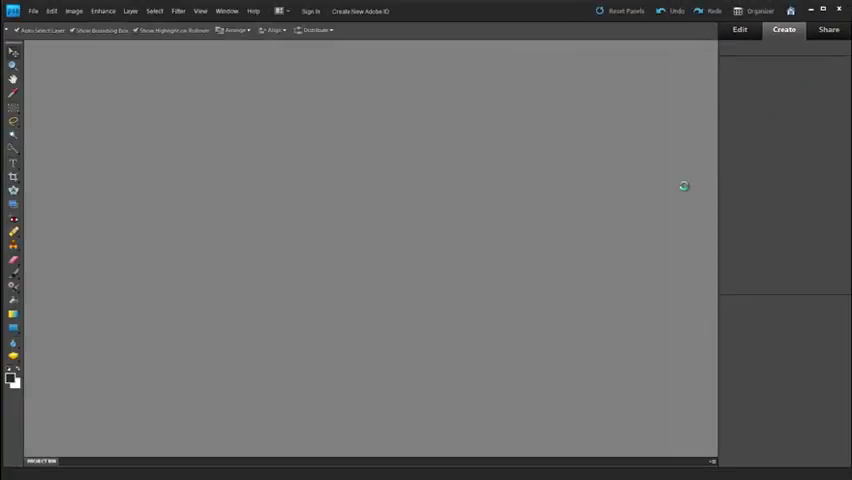
mouse_move(680, 188)
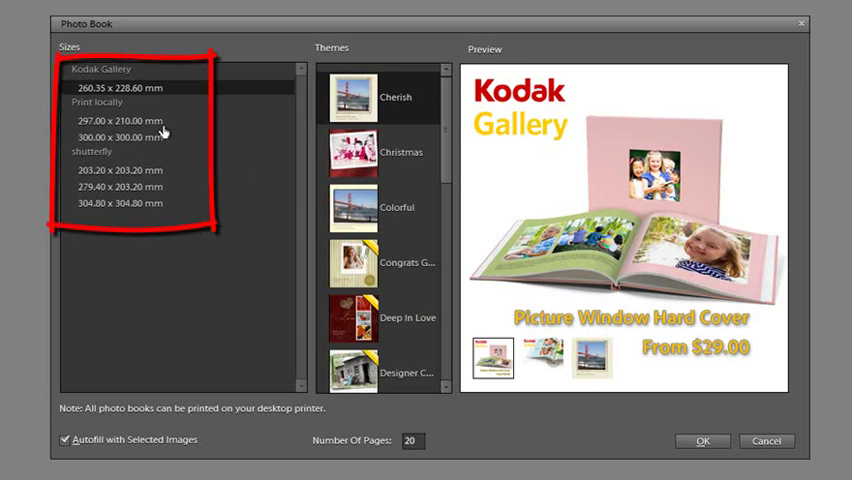
mouse_move(176, 128)
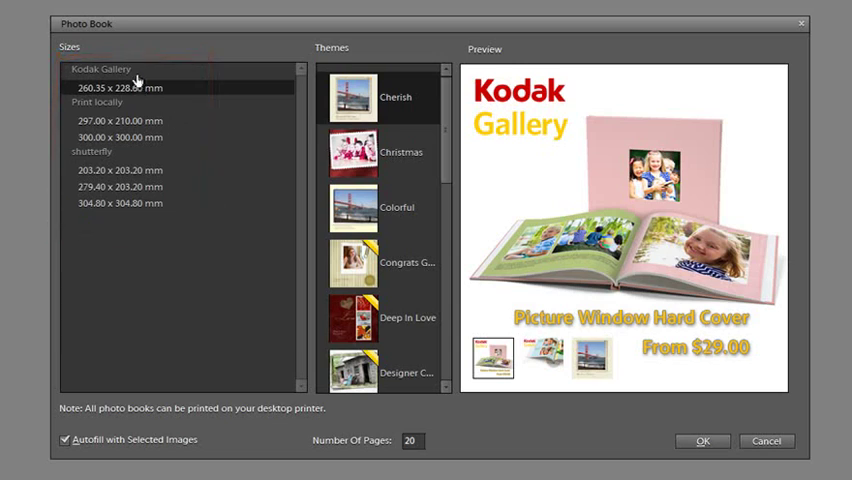
mouse_move(136, 136)
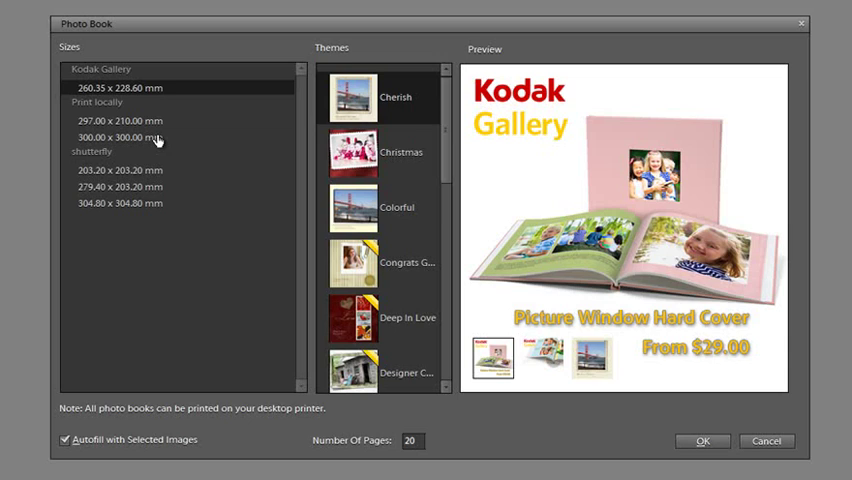
mouse_move(156, 134)
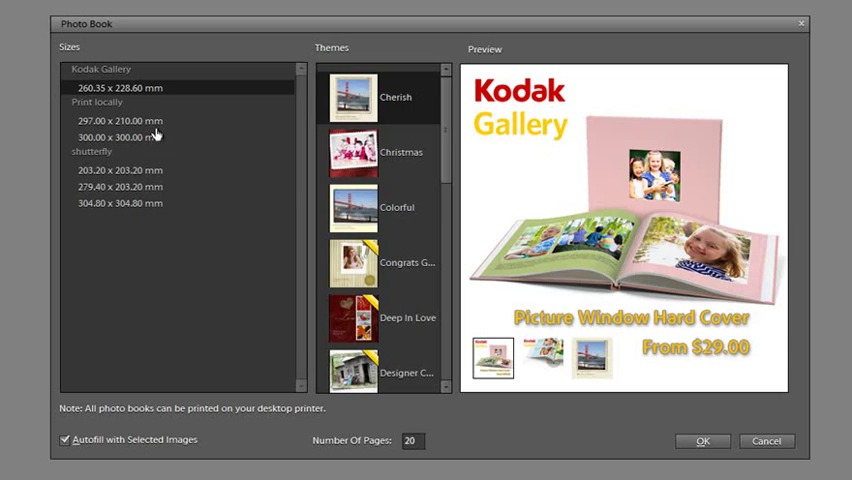
mouse_move(172, 100)
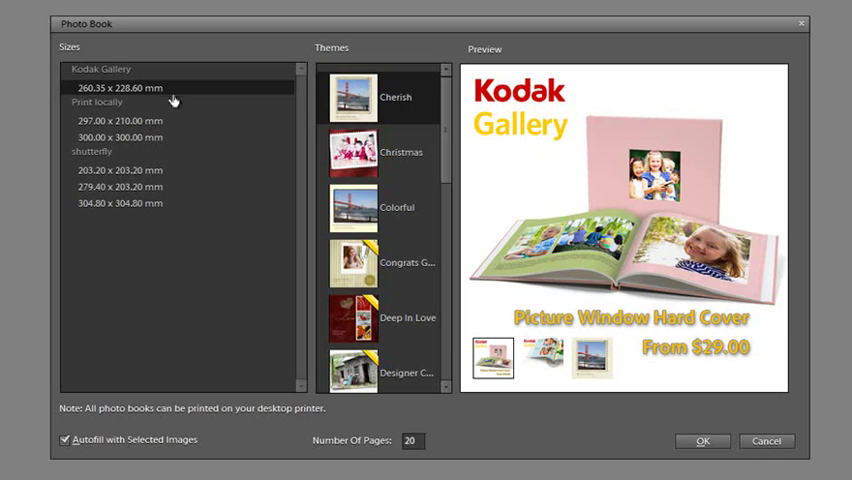
mouse_move(172, 166)
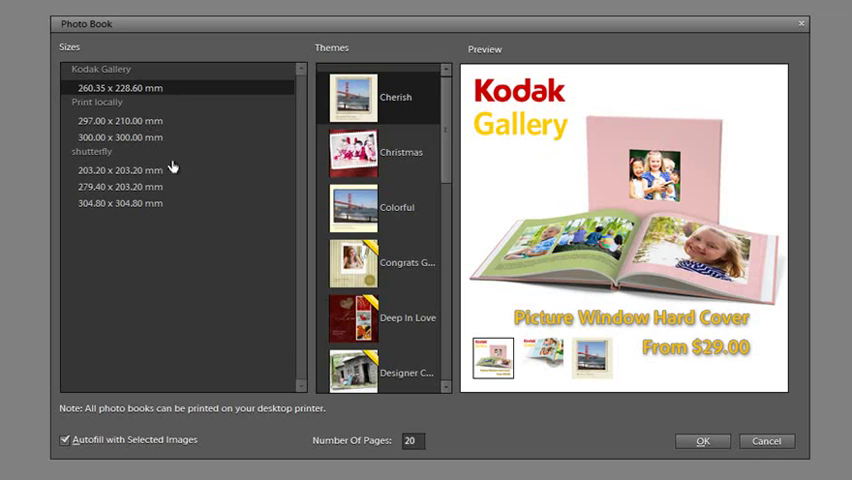
mouse_move(172, 192)
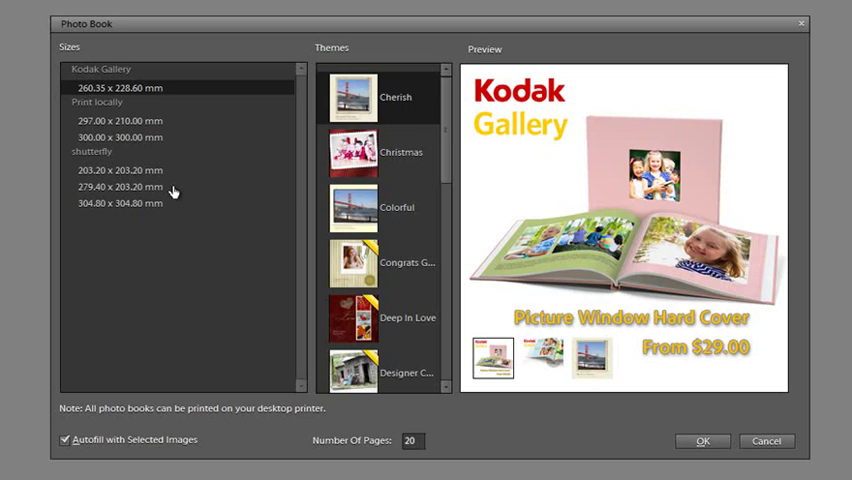
mouse_move(172, 180)
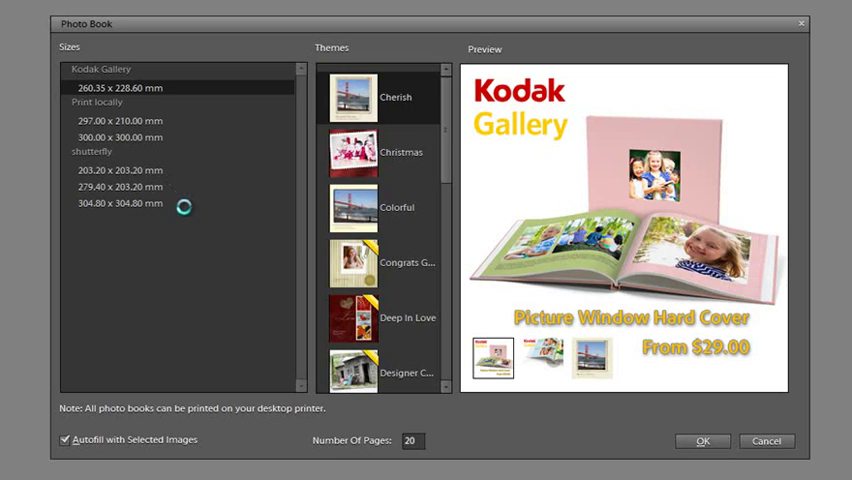
Choose the 304.00 x 304.00 mm shutterfly size and preview the Christmas and Congrats Graduate themes.
click(118, 204)
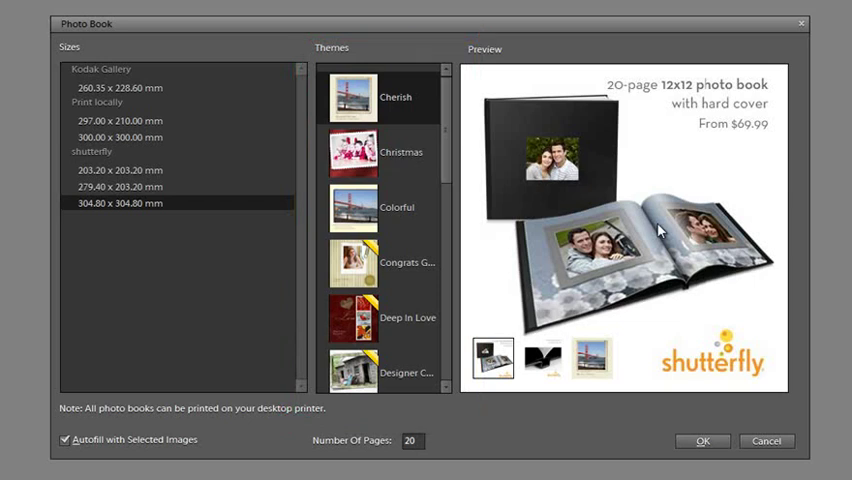
mouse_move(446, 170)
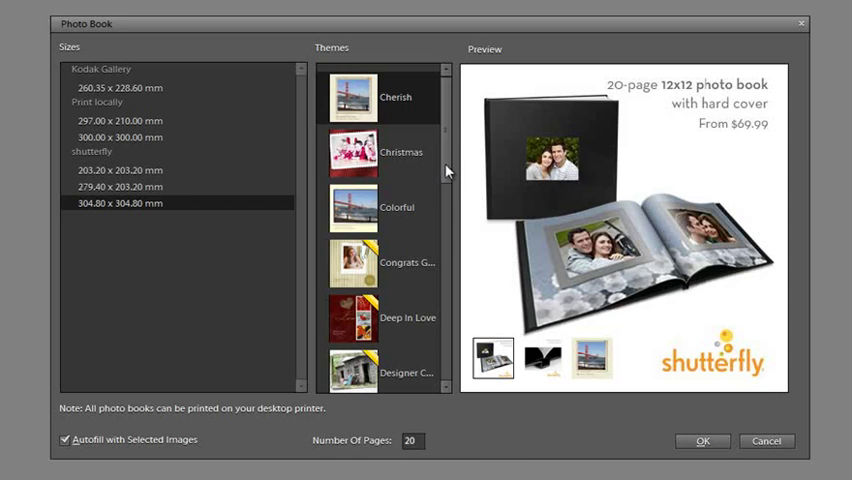
click(384, 152)
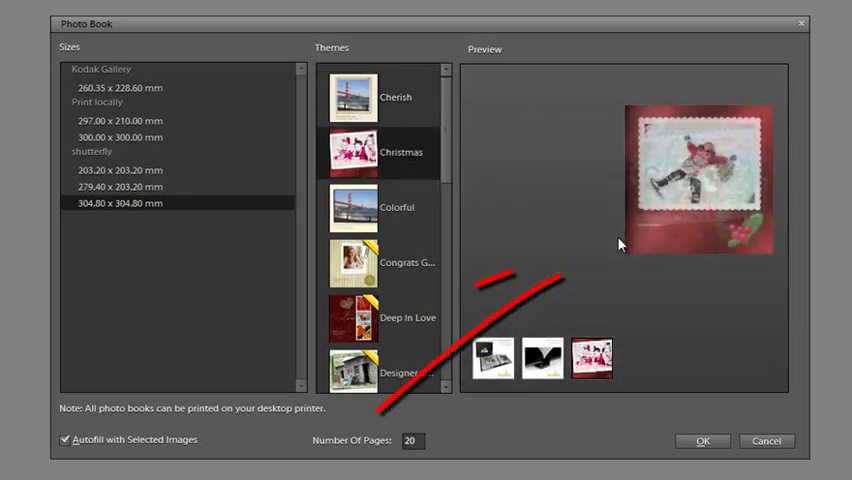
click(542, 358)
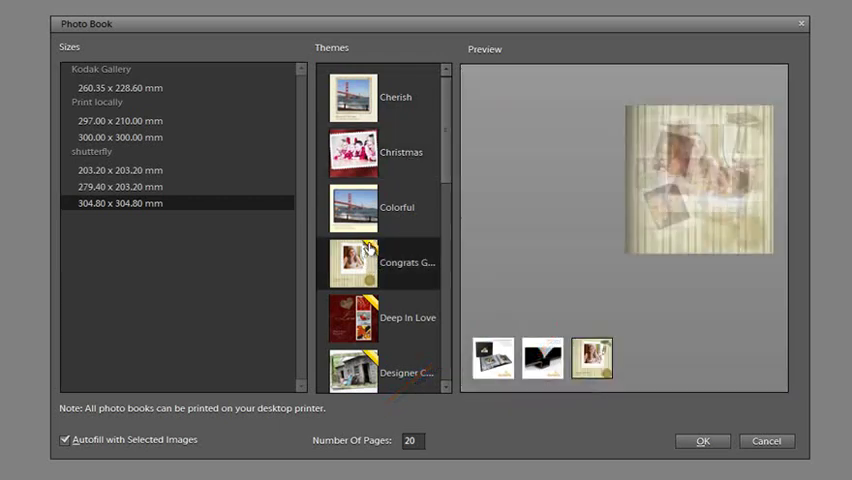
click(352, 262)
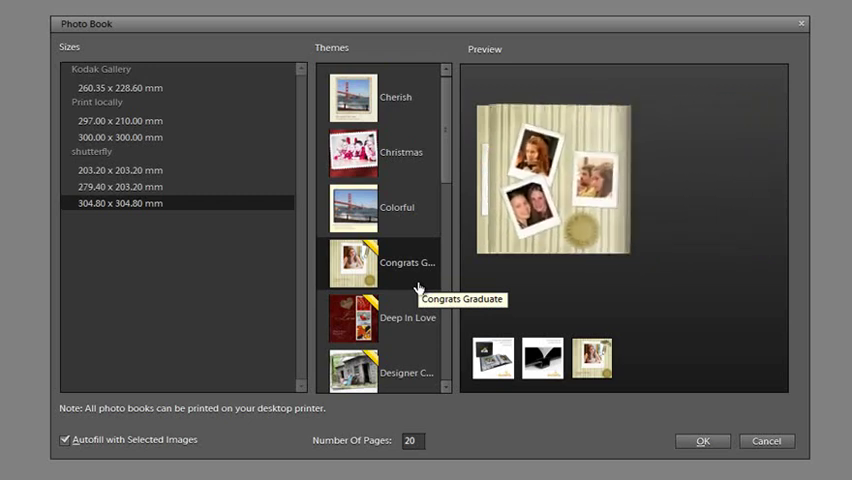
click(352, 262)
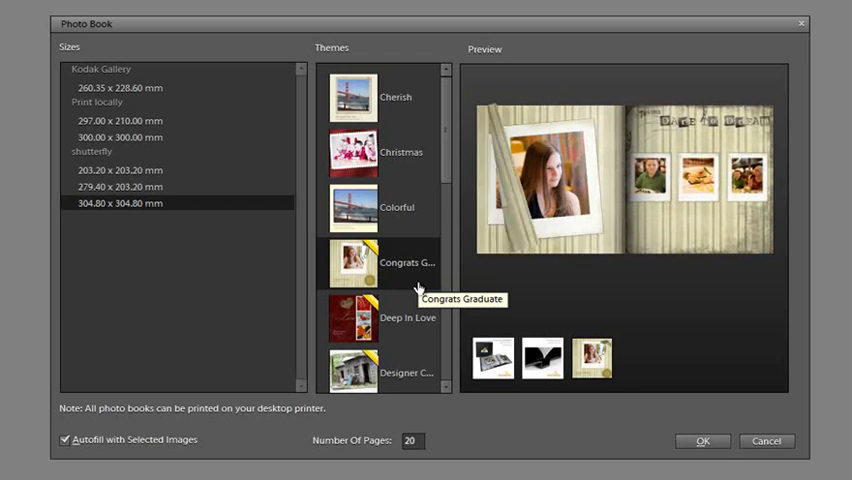
Select the Wedding theme for the photo book.
scroll(down, 3)
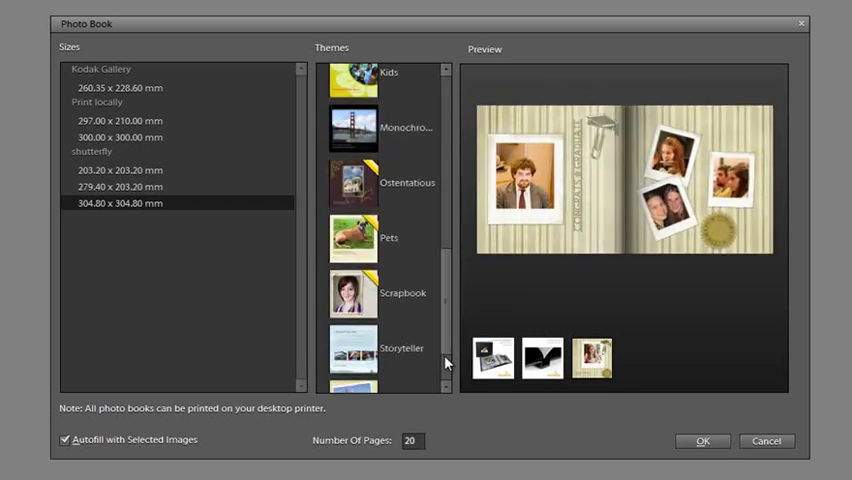
scroll(down, 3)
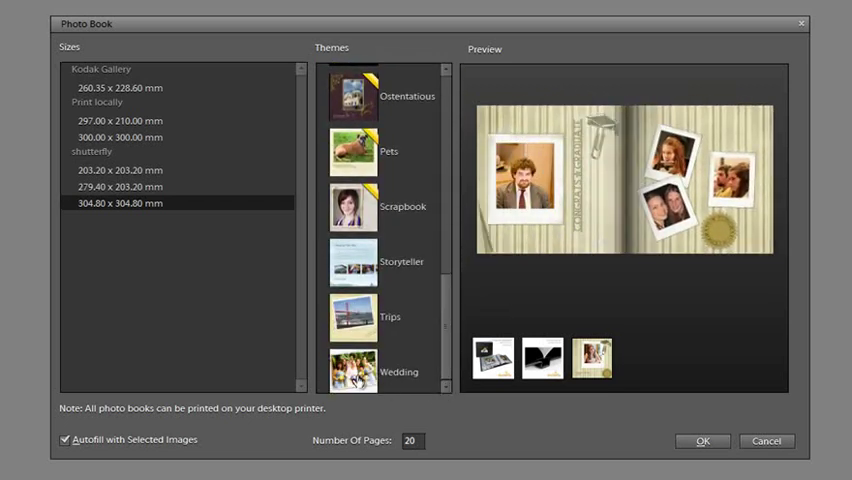
click(352, 372)
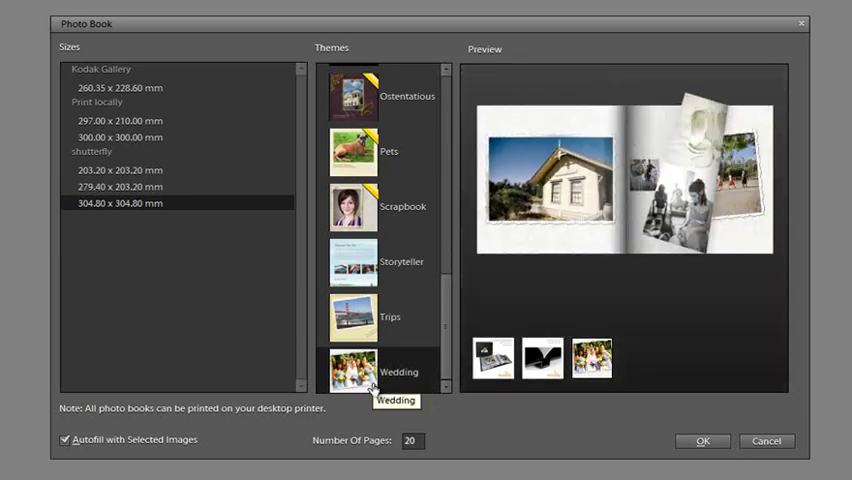
click(372, 372)
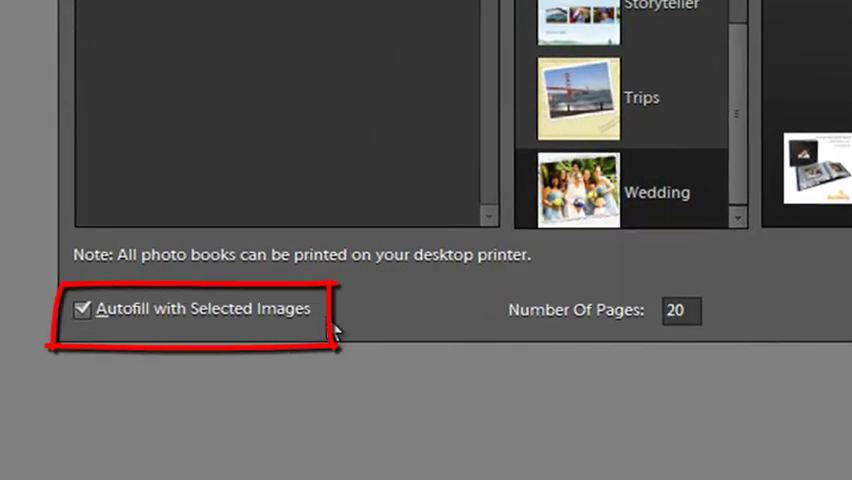
mouse_move(230, 330)
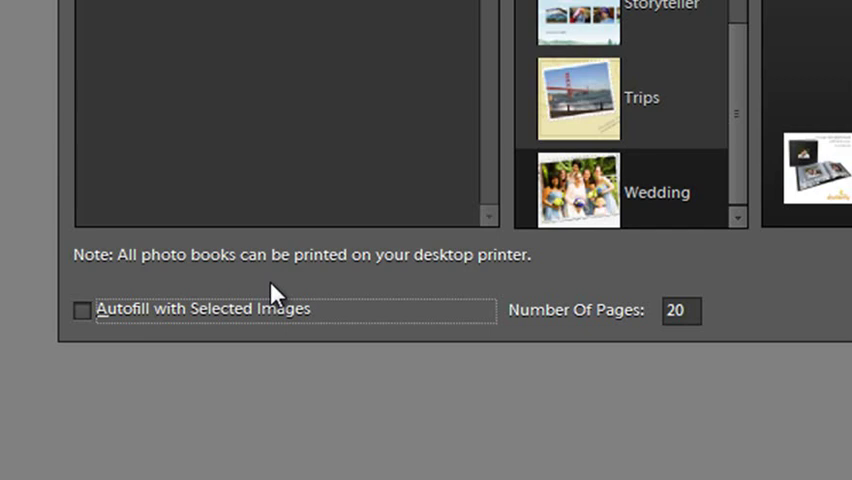
mouse_move(140, 312)
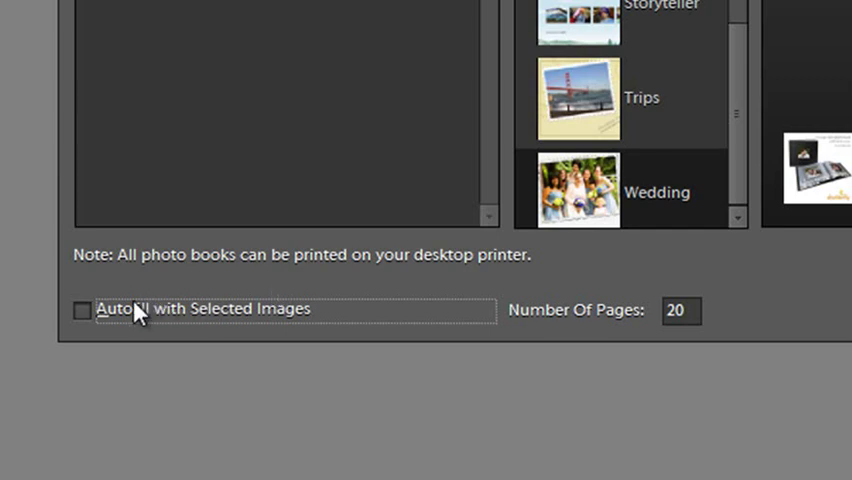
Turn Autofill with Selected Images back on for the 20-page Wedding book.
click(82, 310)
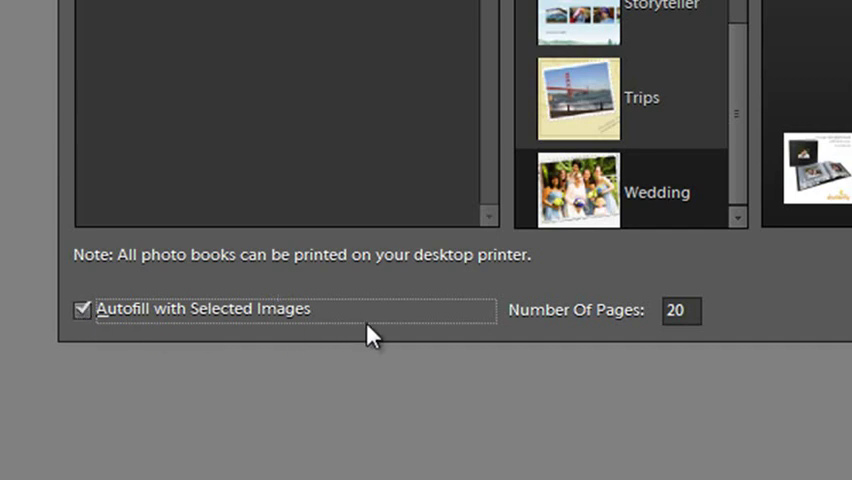
mouse_move(398, 324)
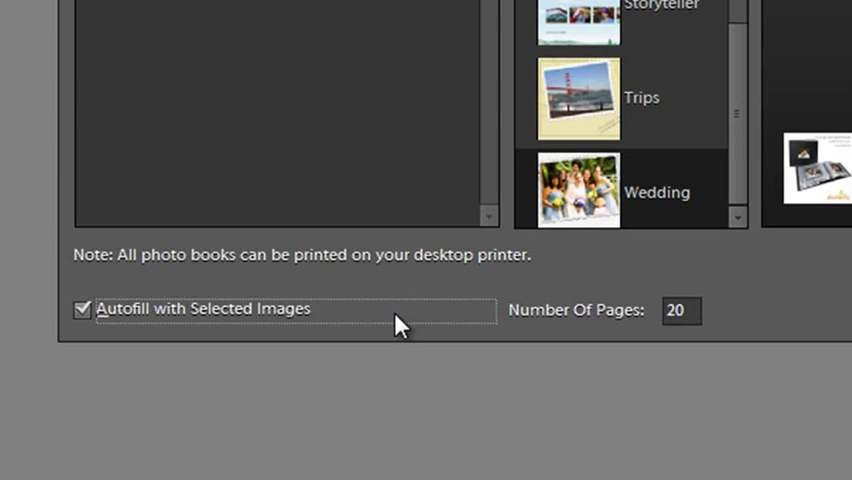
mouse_move(726, 328)
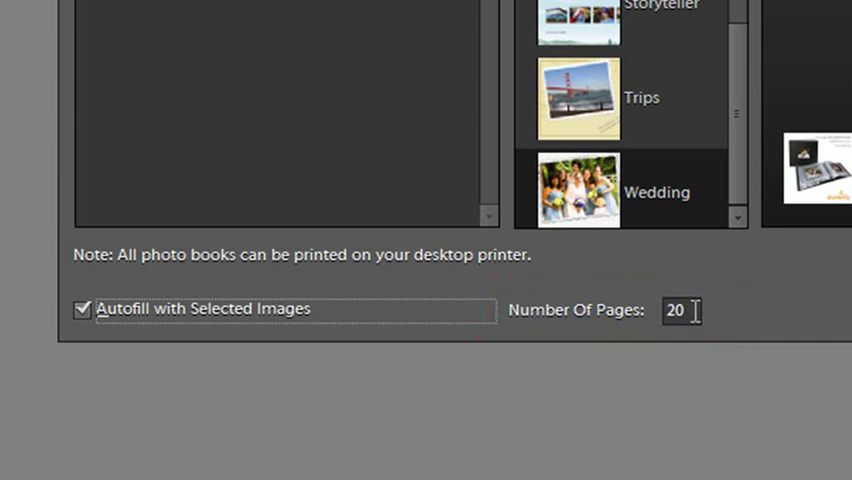
mouse_move(764, 320)
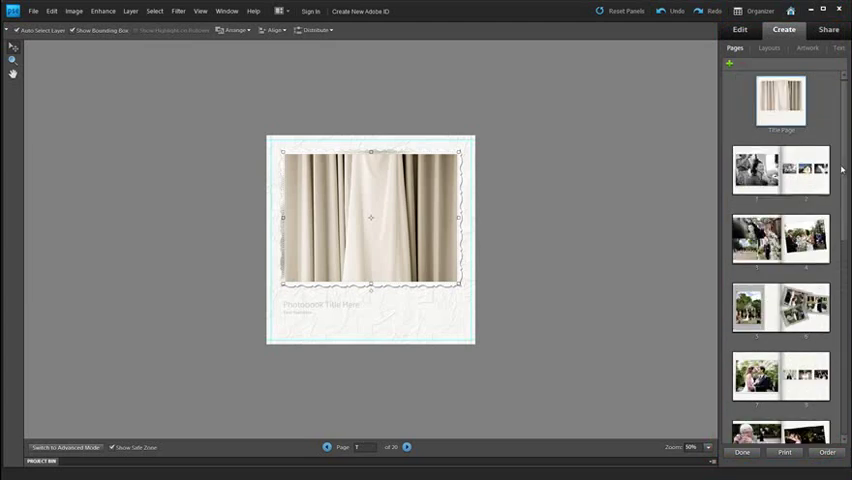
View the pages 3–4 spread, then return to the pages 1–2 title spread.
scroll(down, 3)
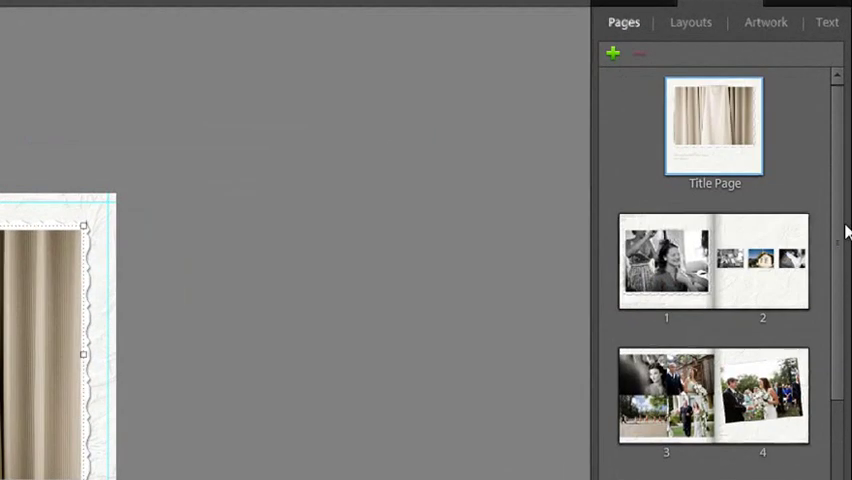
click(712, 260)
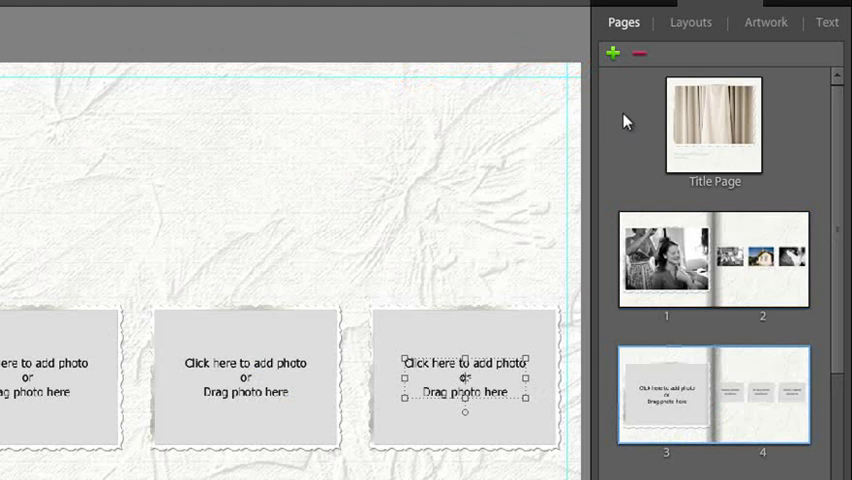
mouse_move(712, 290)
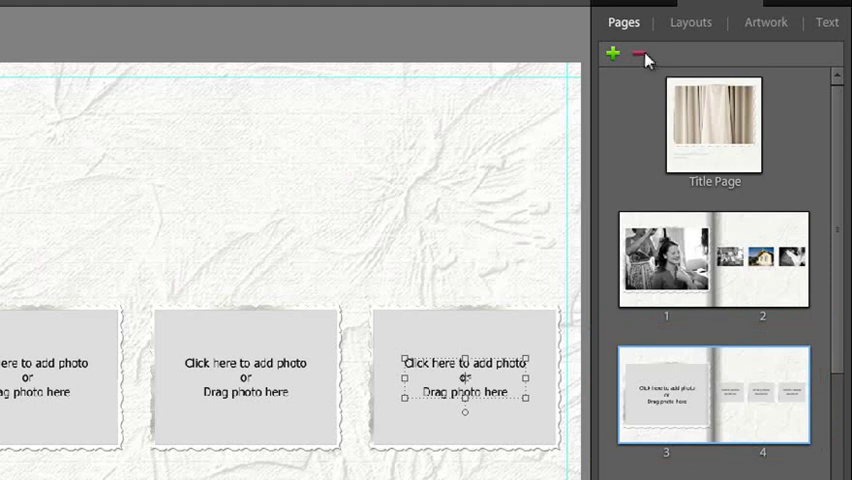
mouse_move(758, 324)
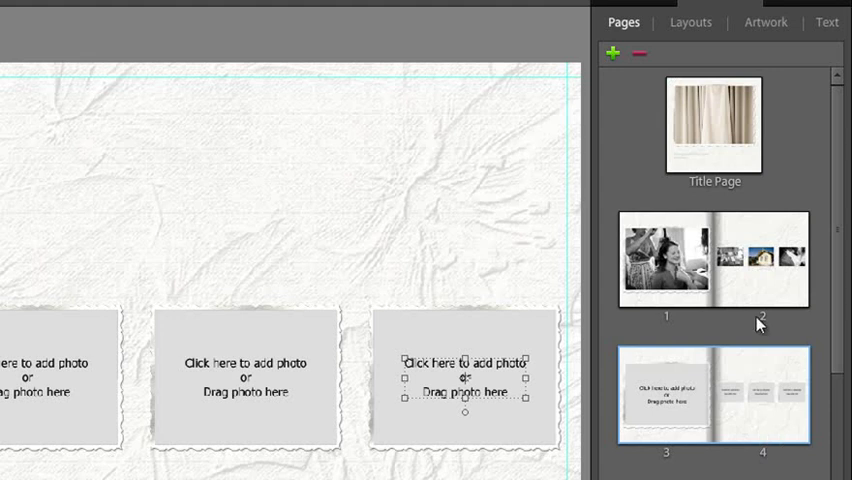
click(638, 54)
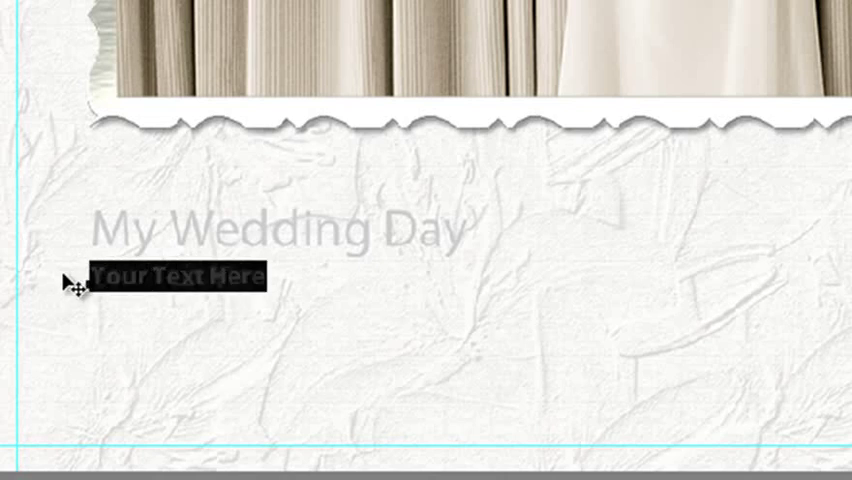
Enter 'George' as the start of the subtitle under My Wedding Day.
text(George)
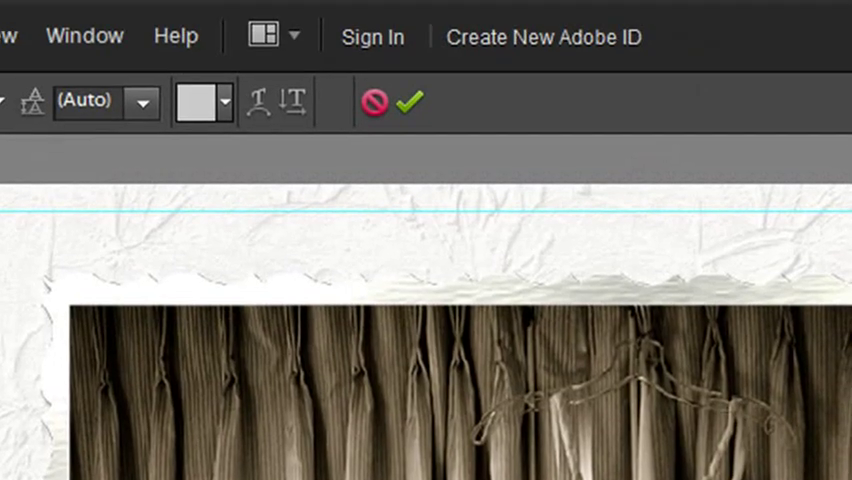
mouse_move(408, 104)
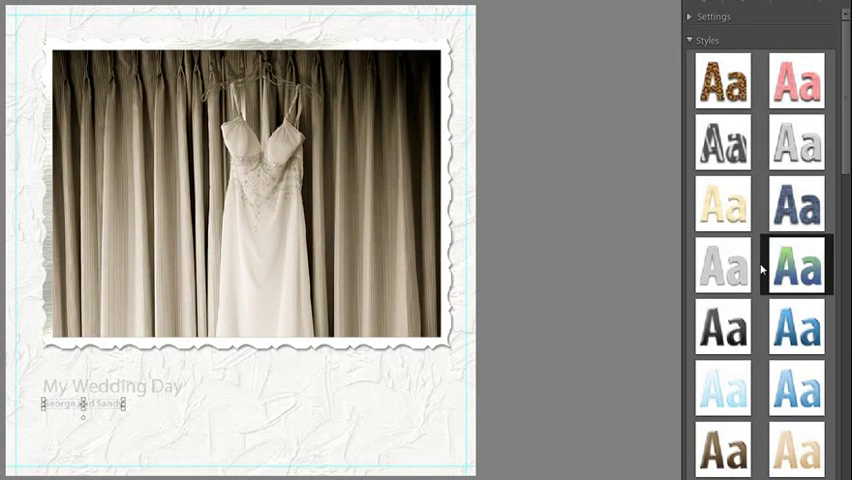
scroll(down, 3)
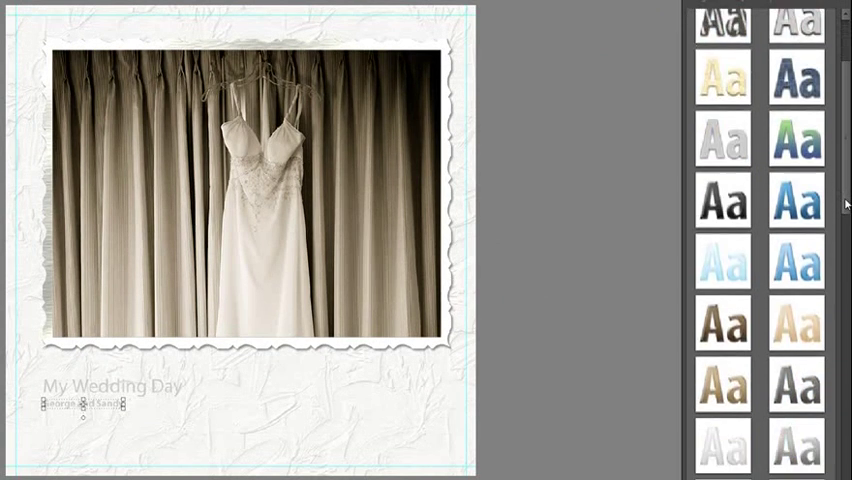
scroll(down, 3)
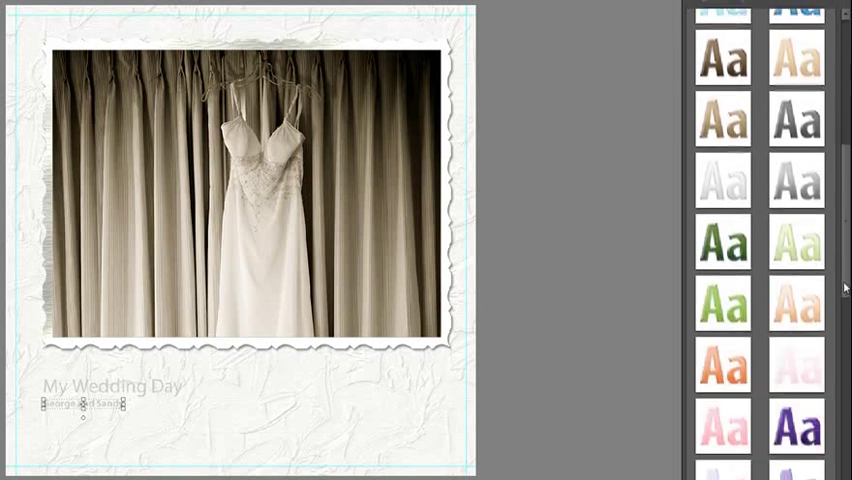
scroll(down, 3)
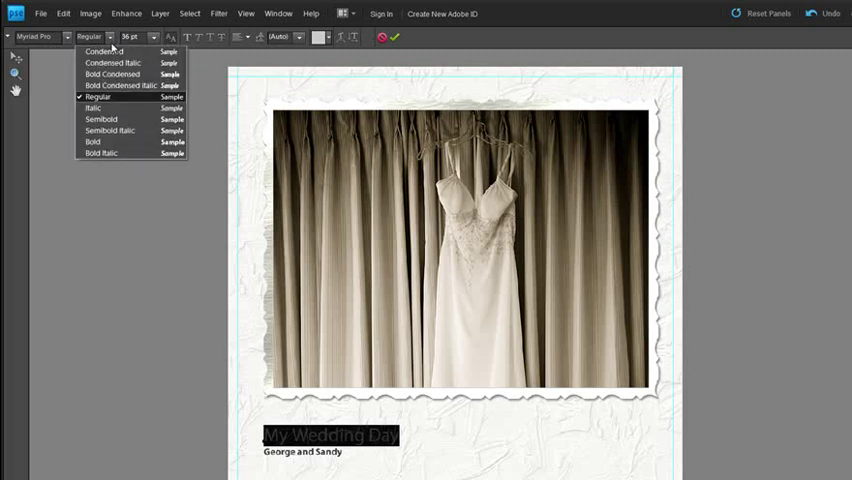
mouse_move(100, 120)
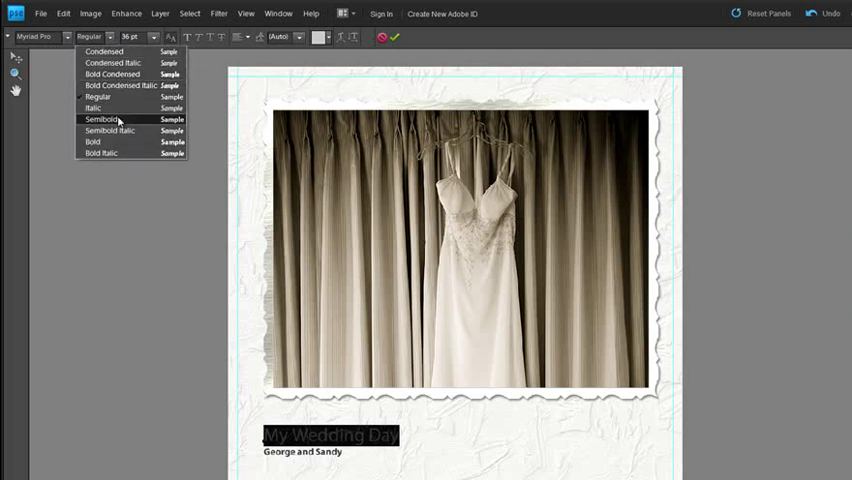
Make the My Wedding Day title bold at 48 pt and commit the text edit.
click(92, 140)
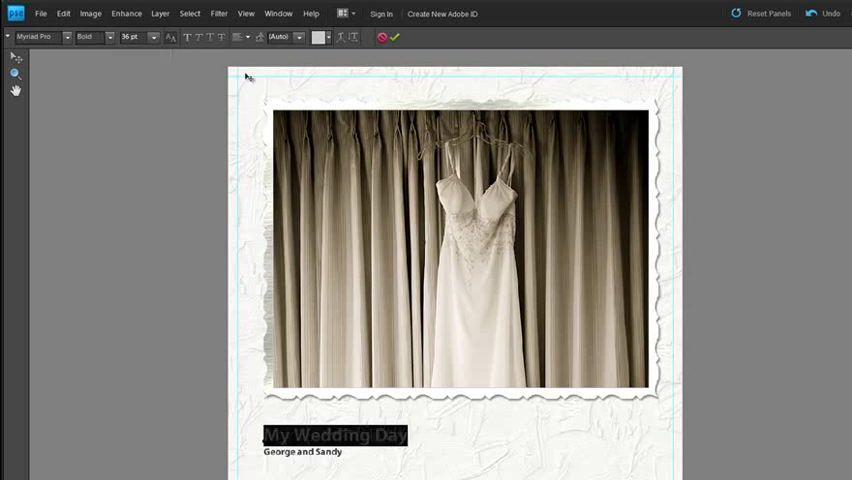
mouse_move(150, 48)
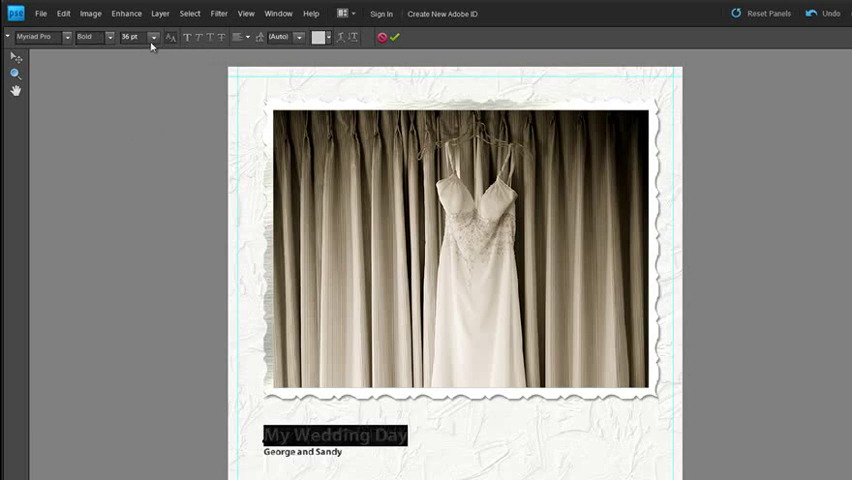
click(154, 36)
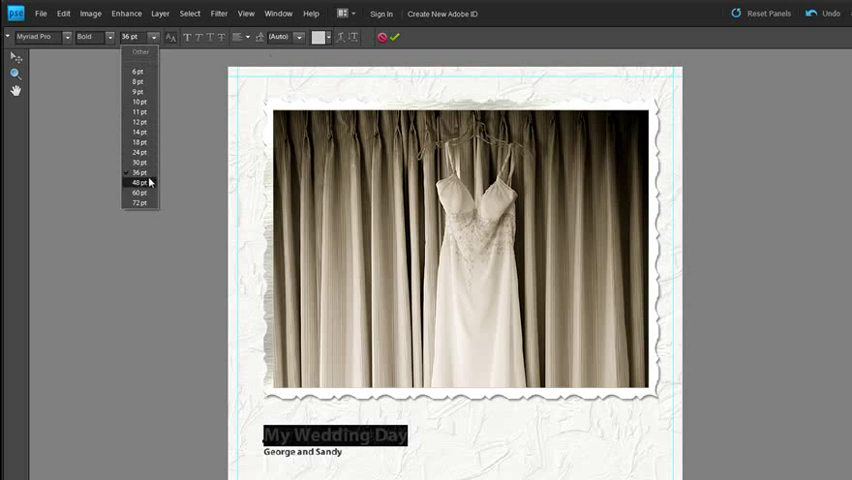
click(140, 184)
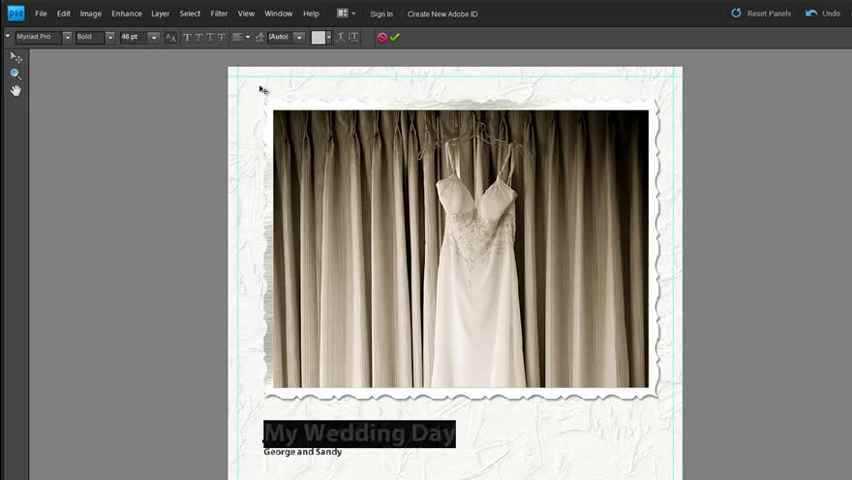
mouse_move(200, 36)
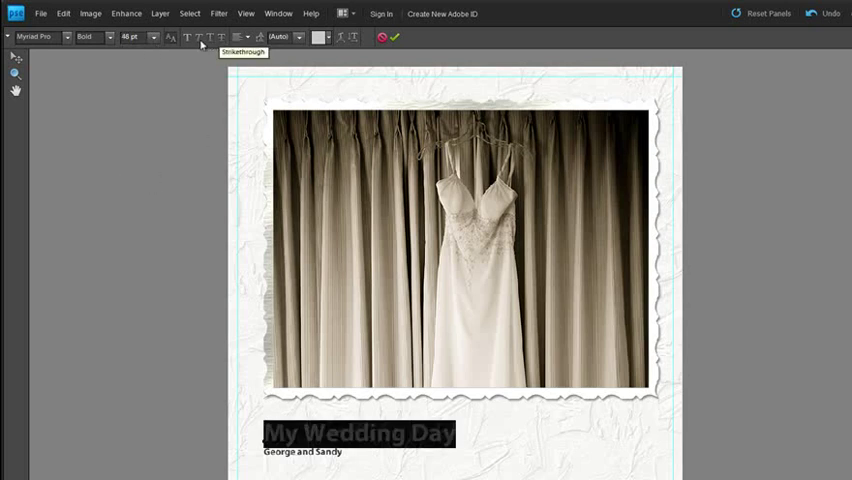
mouse_move(222, 36)
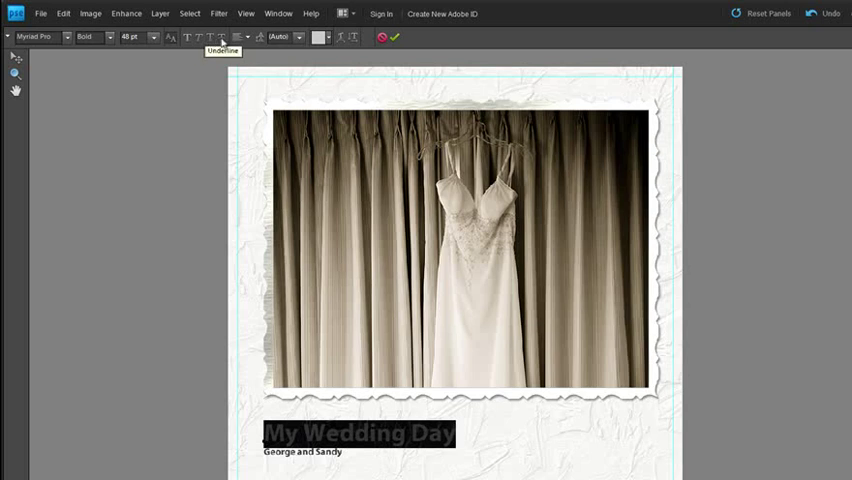
mouse_move(336, 36)
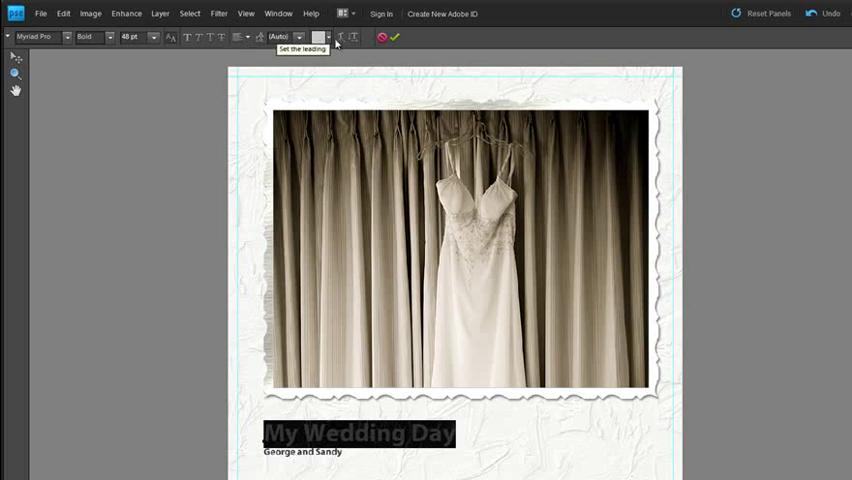
mouse_move(316, 36)
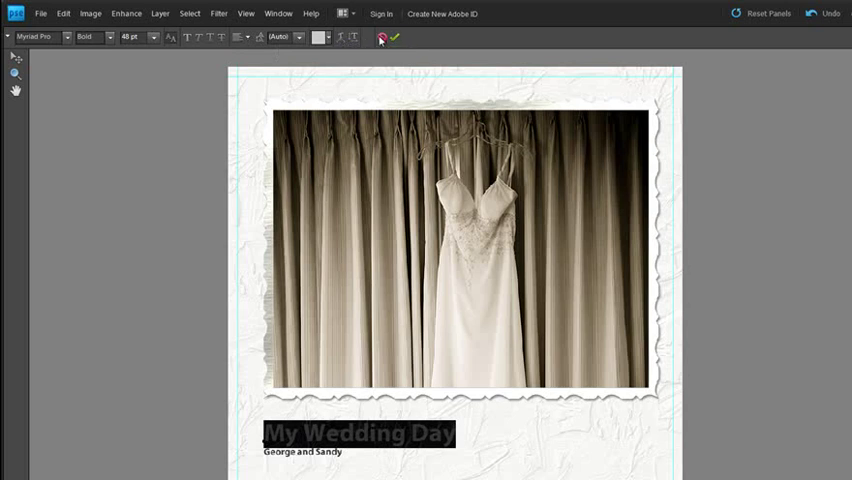
mouse_move(392, 38)
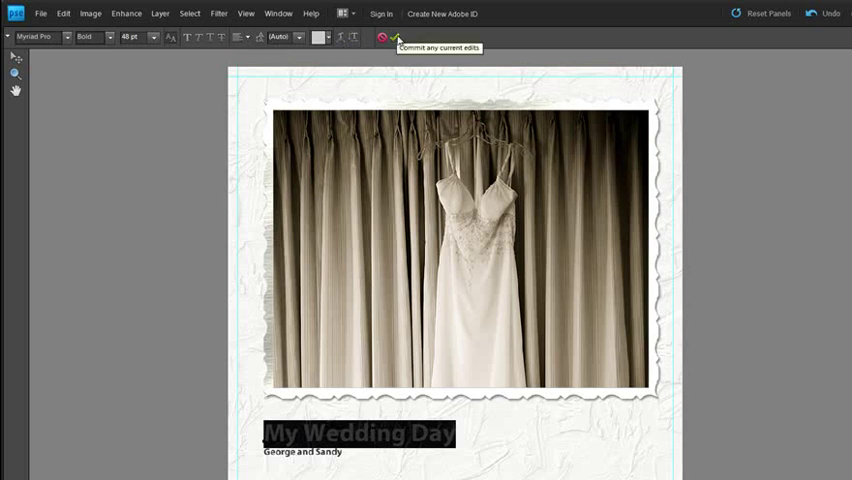
click(396, 36)
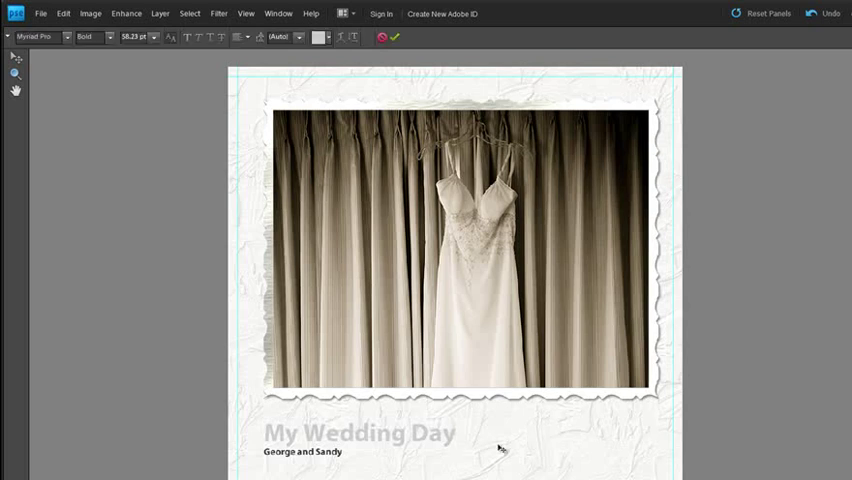
click(804, 30)
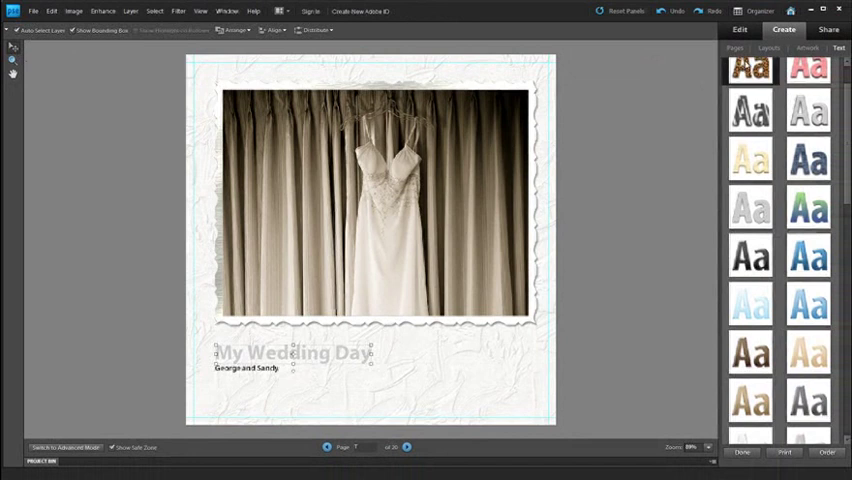
Show the hairdressing-photo spread from the Pages thumbnails and its layout choices.
click(736, 48)
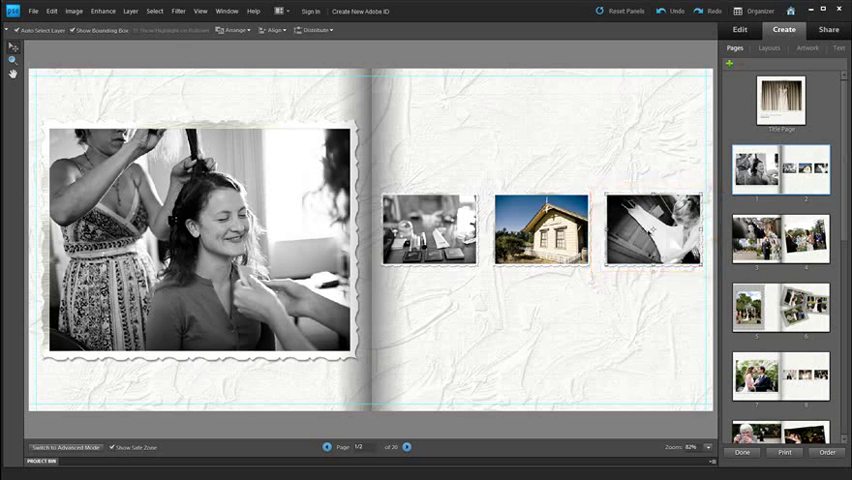
click(768, 48)
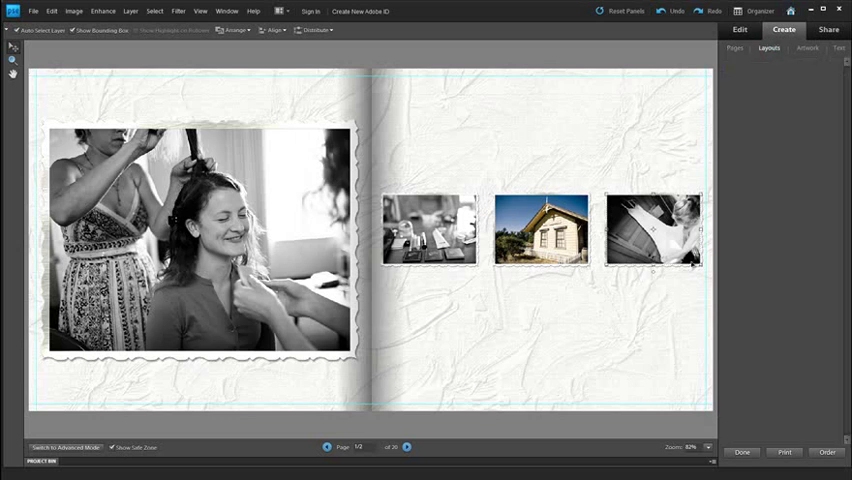
Apply a Messy Photos scattered tilted-frame layout to the spread from the Layouts list.
click(768, 48)
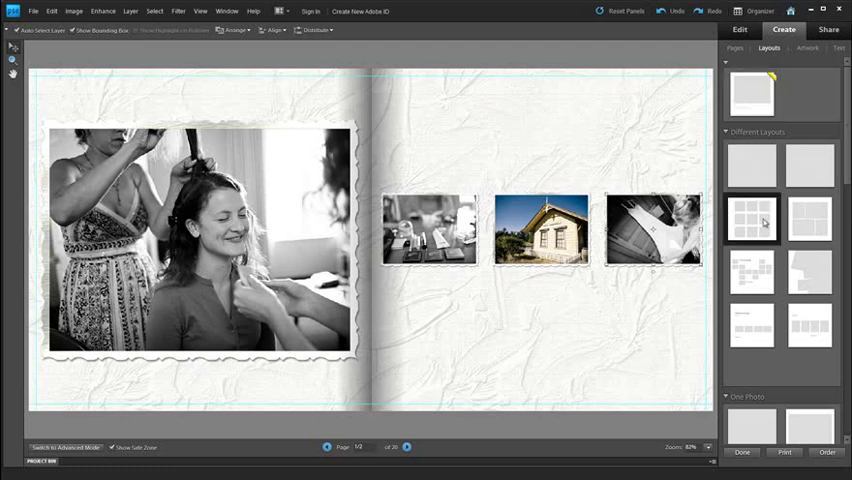
mouse_move(752, 218)
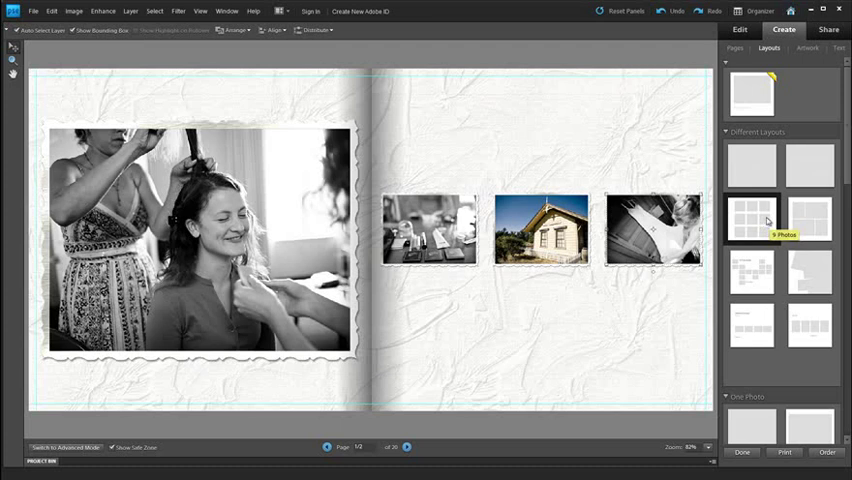
scroll(down, 3)
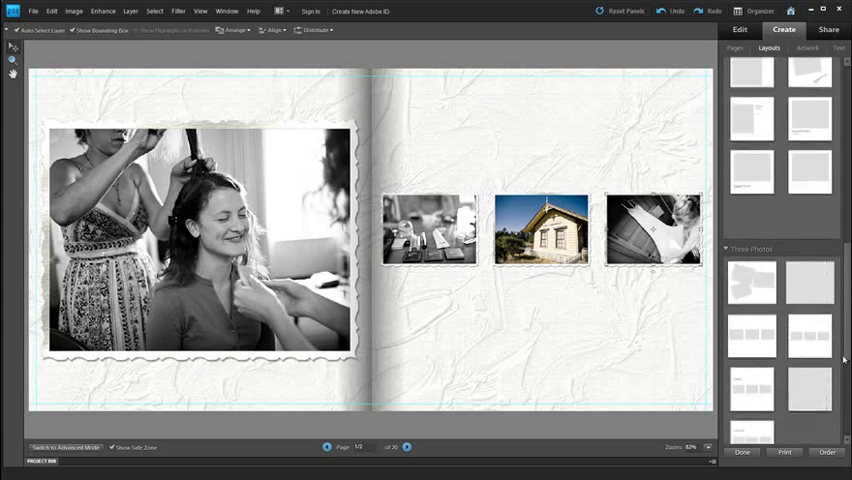
scroll(down, 3)
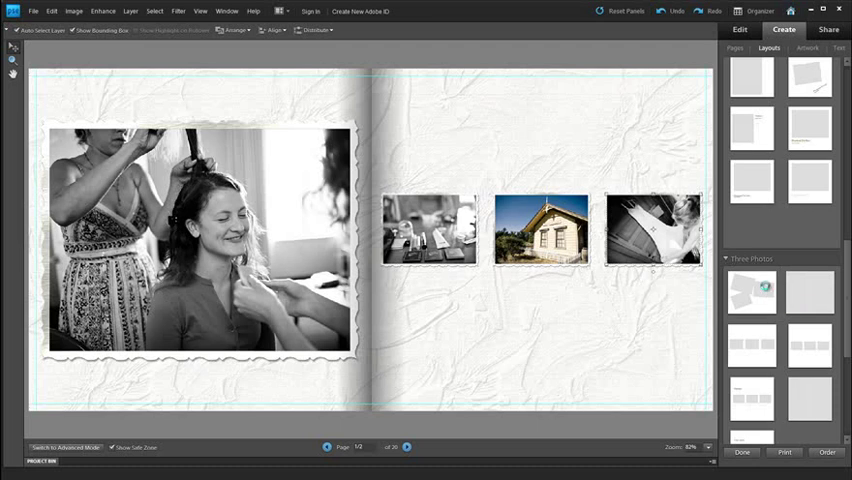
click(752, 292)
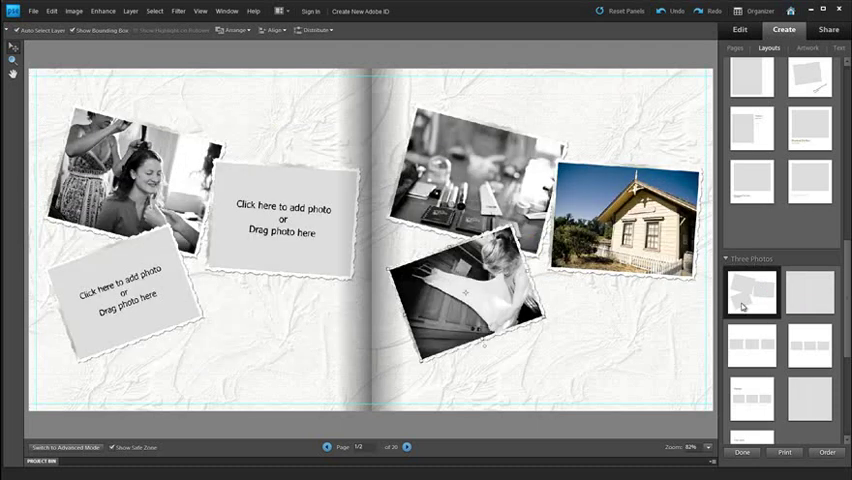
mouse_move(752, 292)
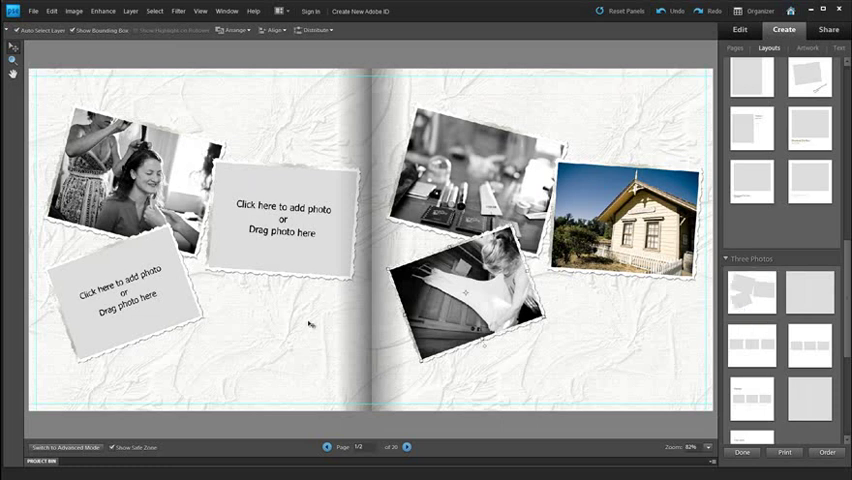
mouse_move(272, 262)
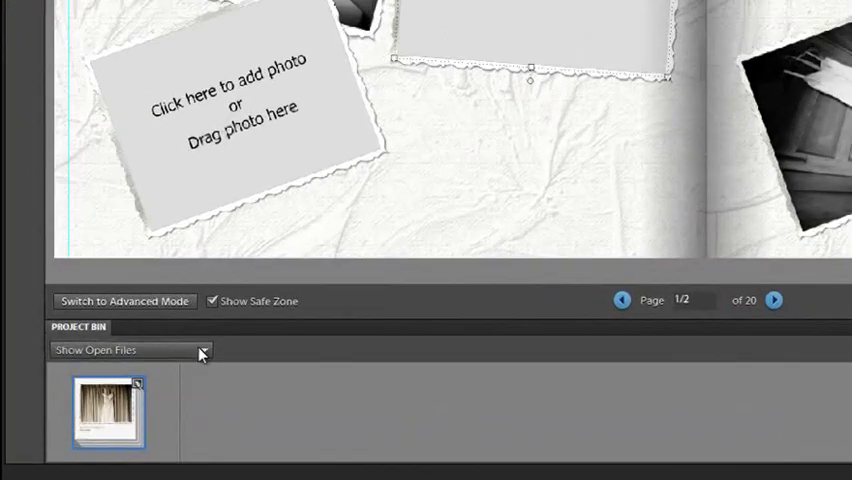
Choose the wedding album in the Project Bin so its photos can fill the empty frames.
click(200, 350)
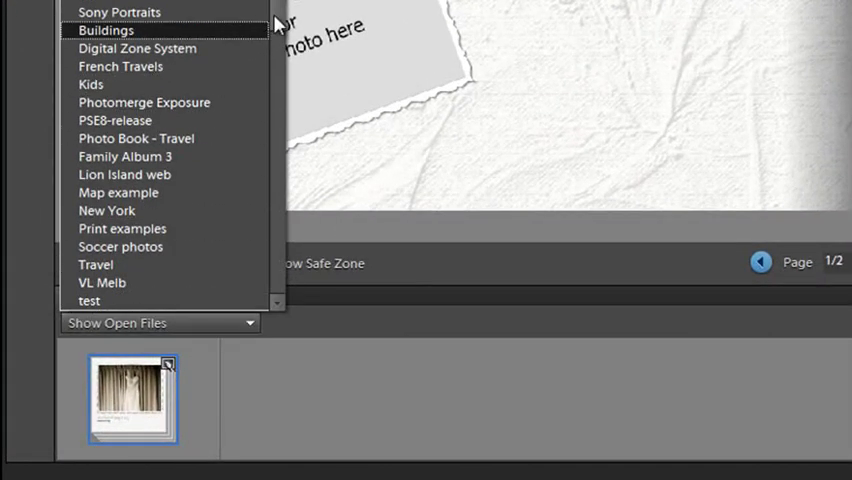
scroll(down, 3)
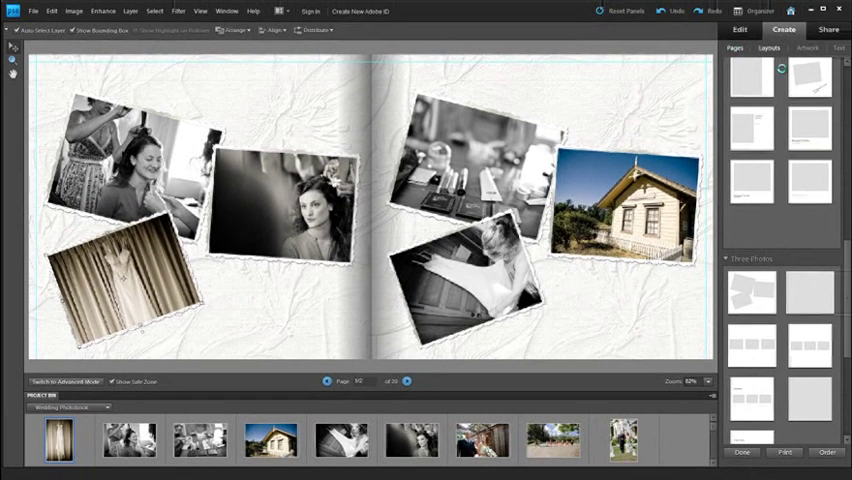
Switch to the gazebo ceremony spread and confirm the adjusted middle photo of the kissing couple.
click(736, 48)
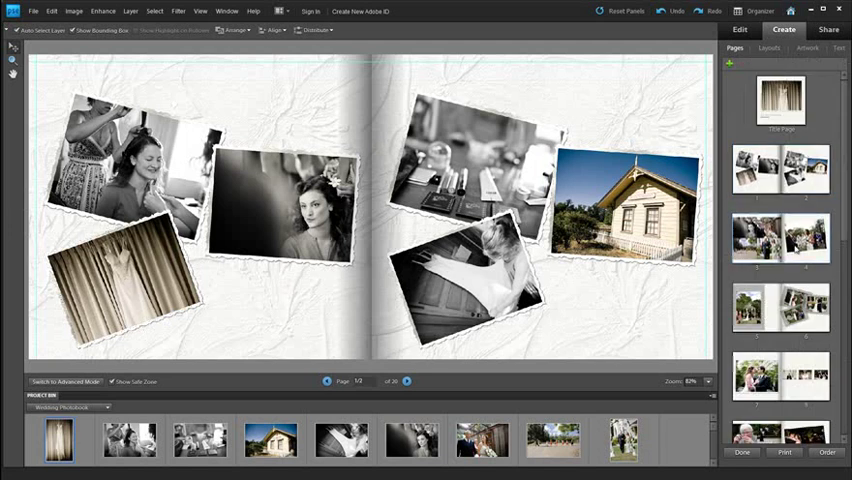
click(406, 380)
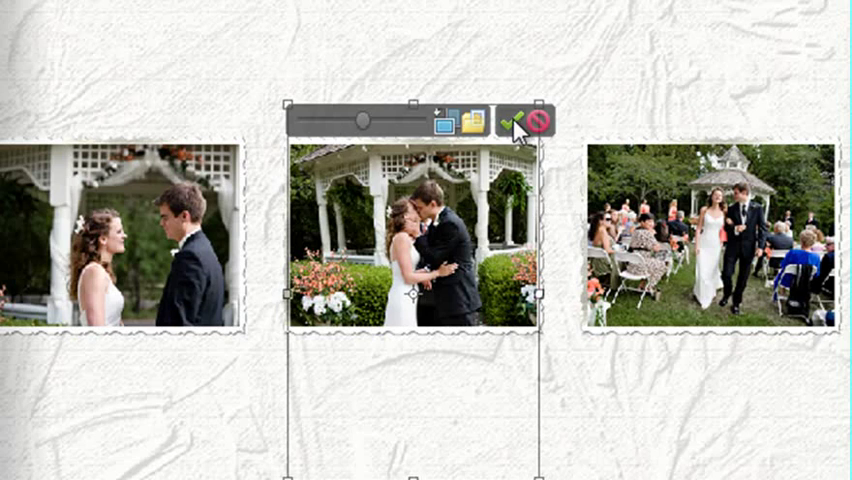
click(512, 120)
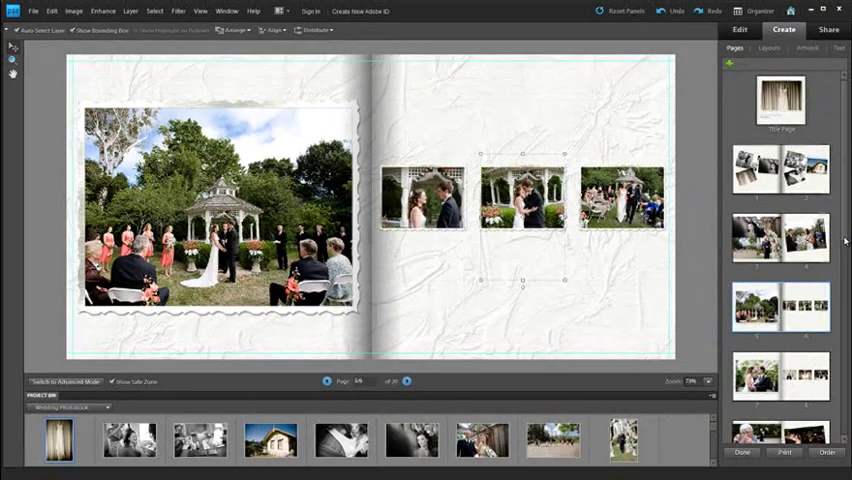
scroll(down, 3)
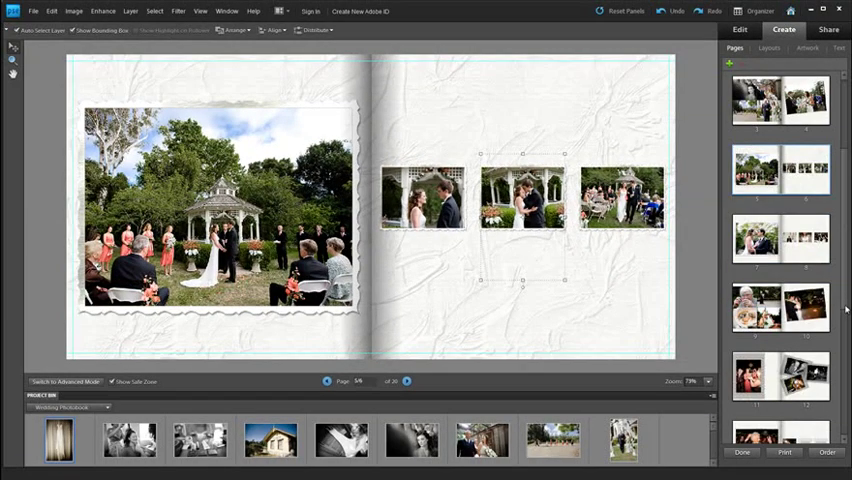
Fit the left page's frame to the dancing photo's landscape shape via Fit Frame To Photo.
scroll(down, 3)
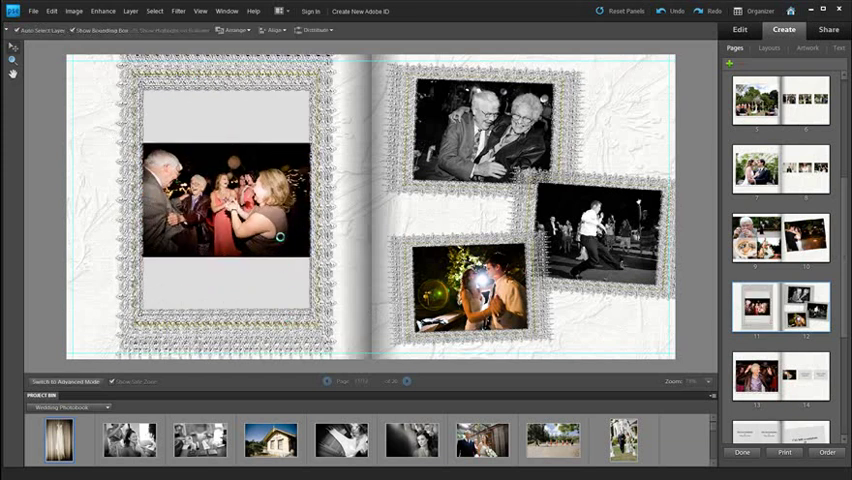
right_click(224, 200)
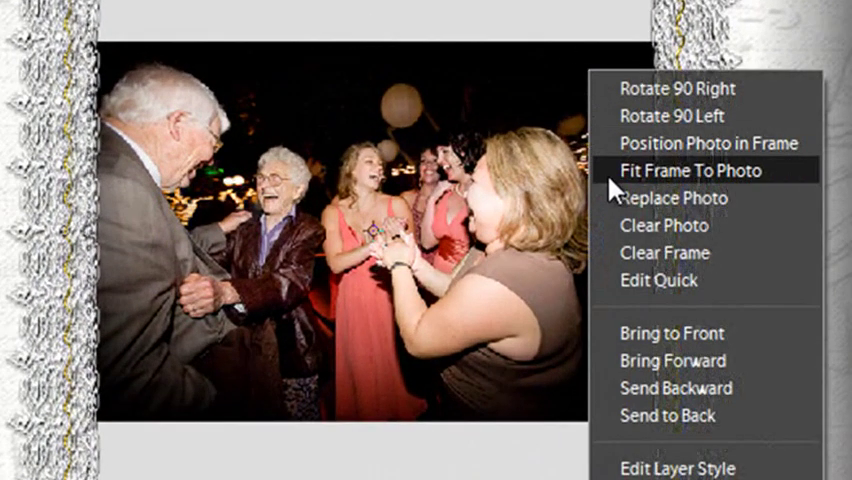
click(690, 170)
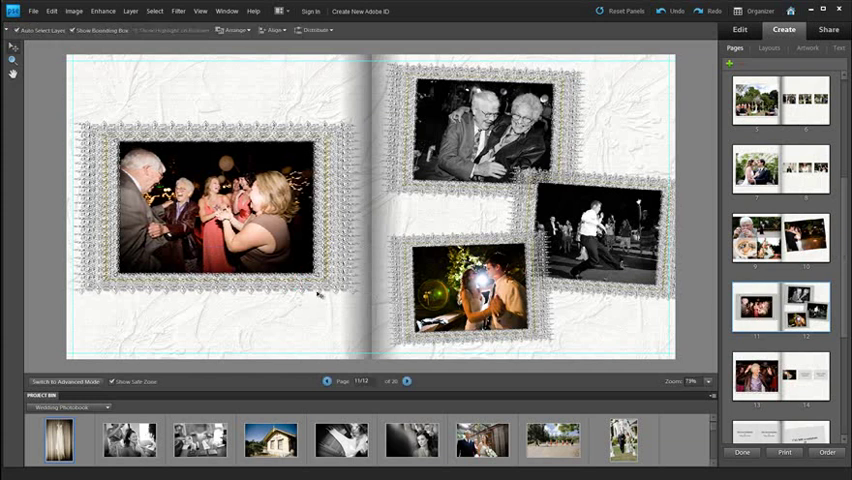
mouse_move(658, 320)
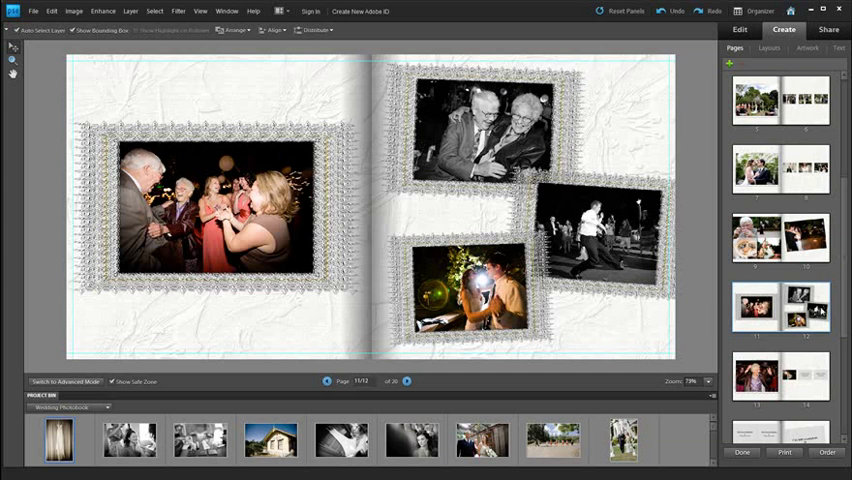
scroll(up, 3)
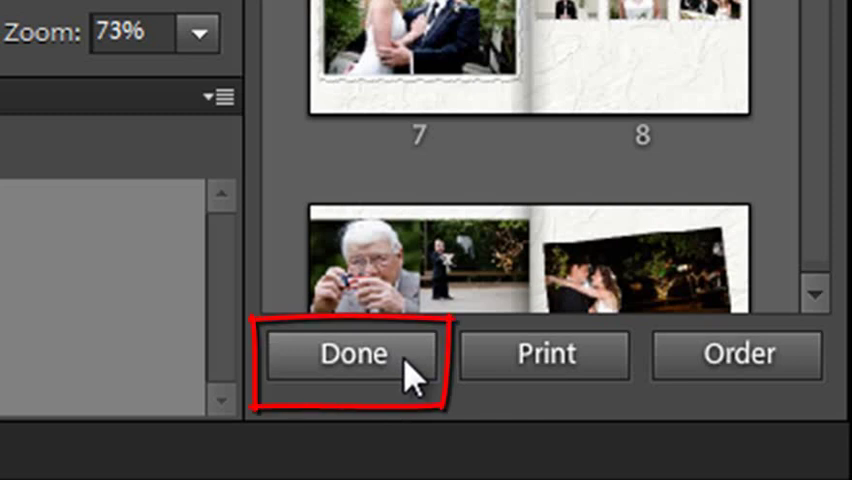
Finish the photo book with Done and start the Shutterfly order.
click(352, 356)
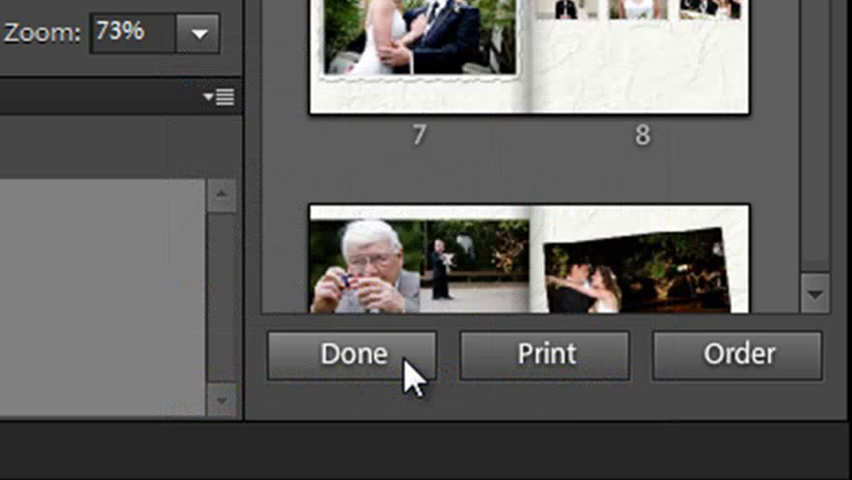
mouse_move(448, 380)
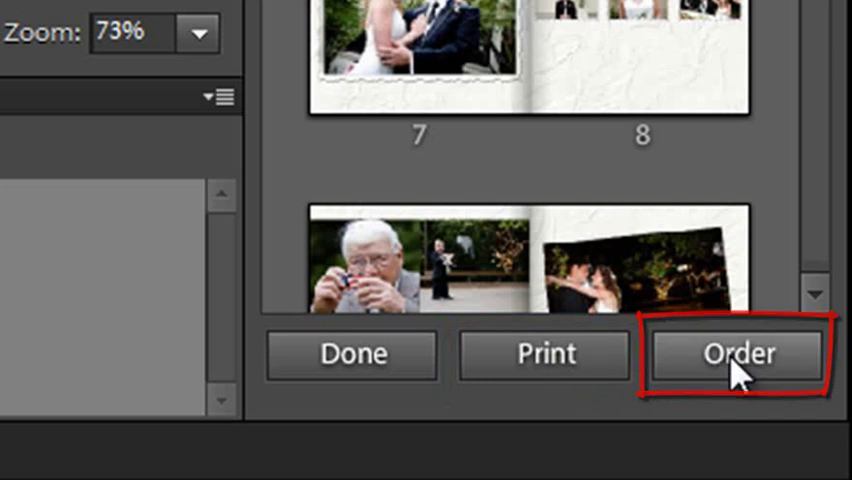
click(736, 354)
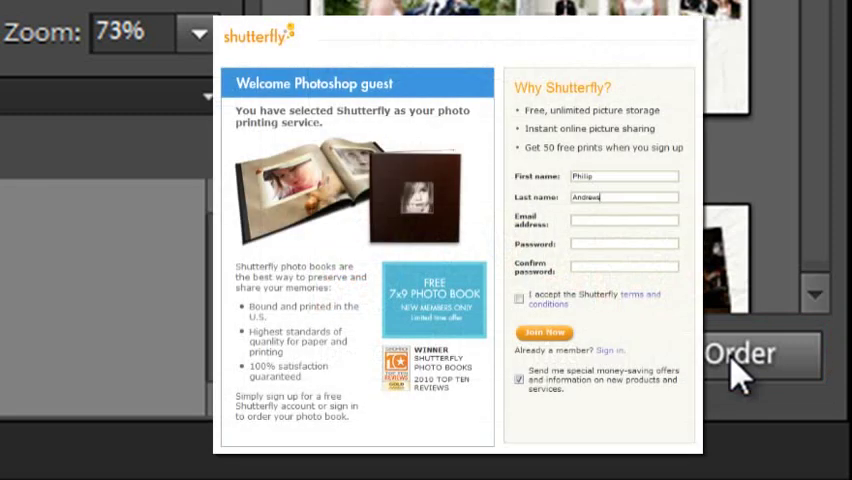